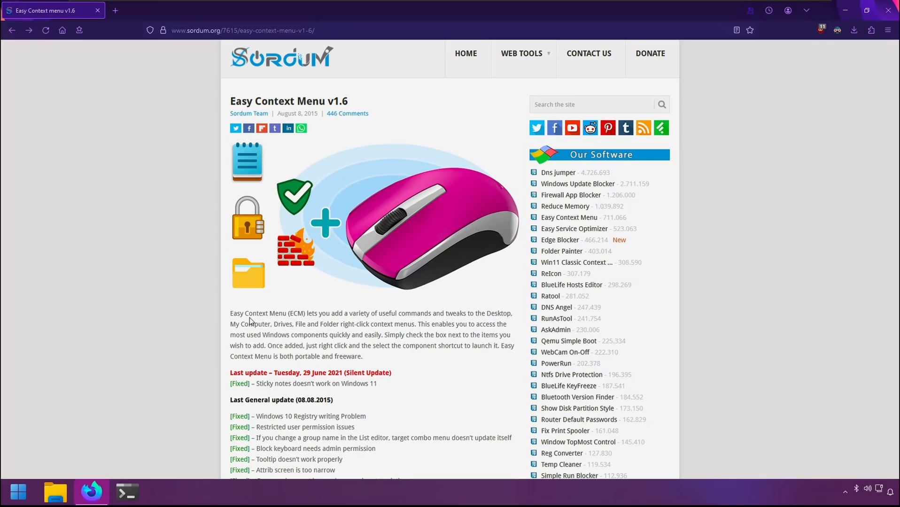
mouse_move(316, 309)
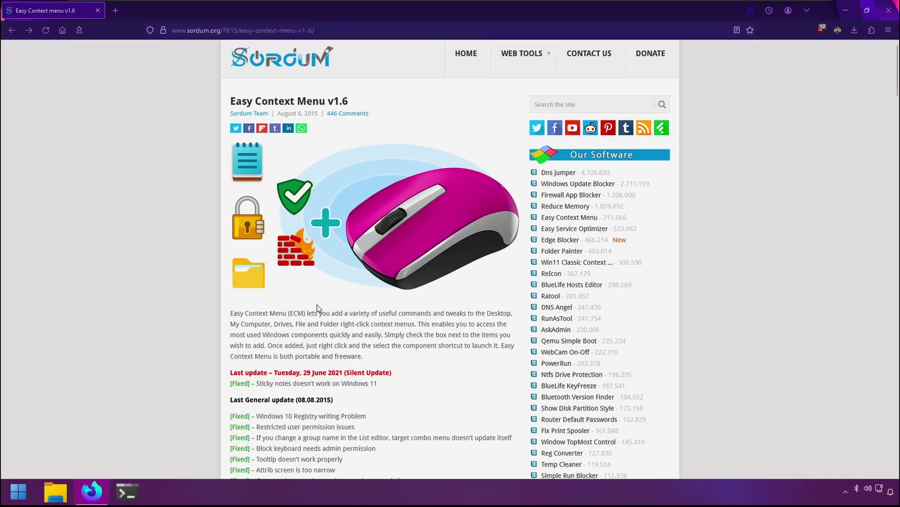
mouse_move(371, 64)
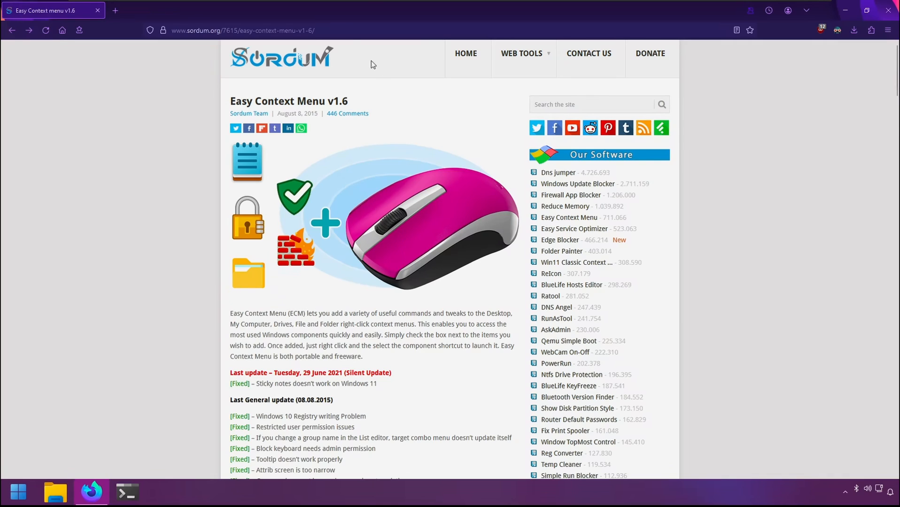
- Start the Easy Context Menu v1.6 download from the Sordum page
right_click(81, 52)
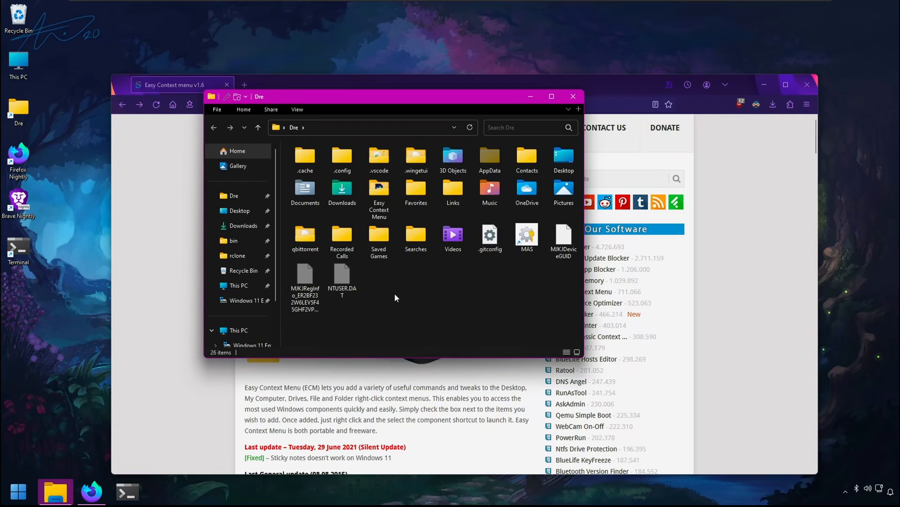
right_click(394, 298)
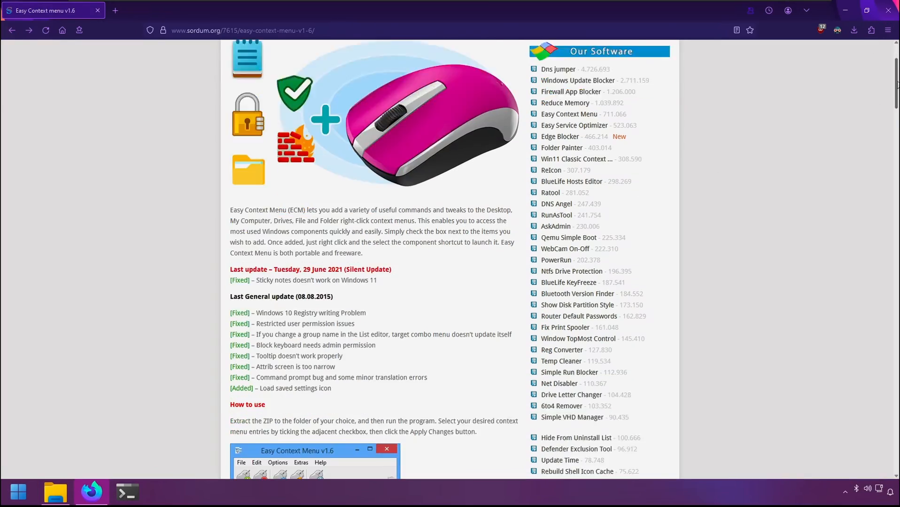
scroll(down, 3)
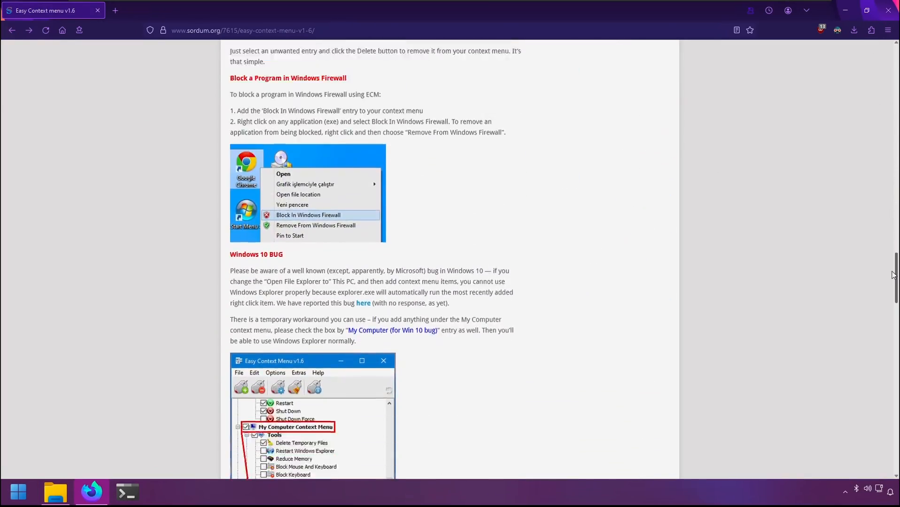
scroll(down, 3)
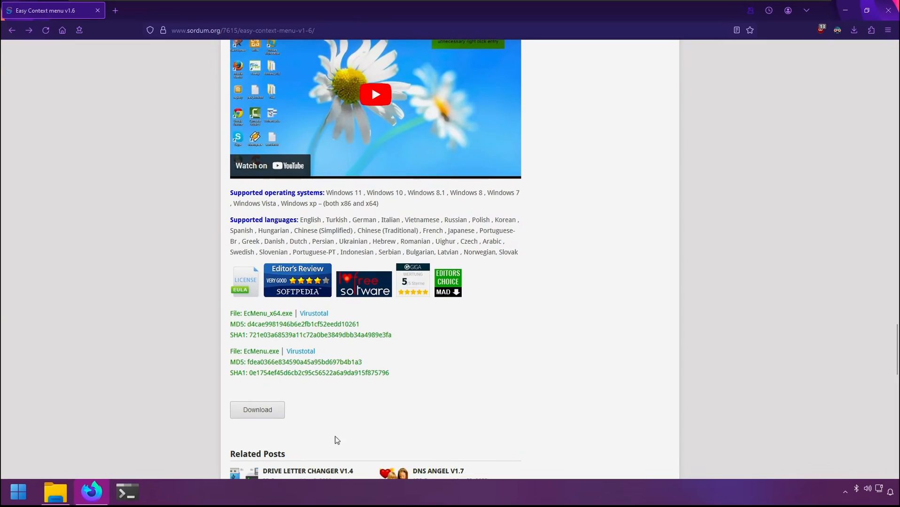
click(257, 410)
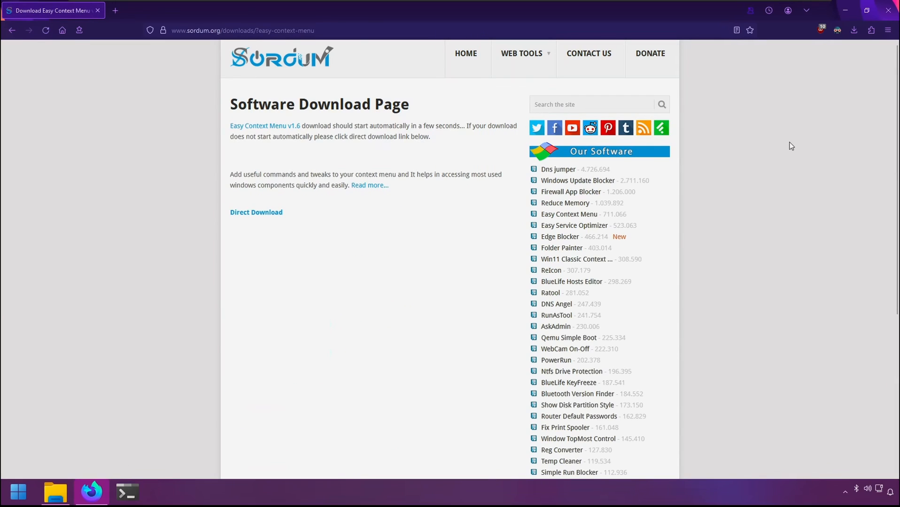
- Return to the article and scroll to its section on adding programs to context menus
click(265, 126)
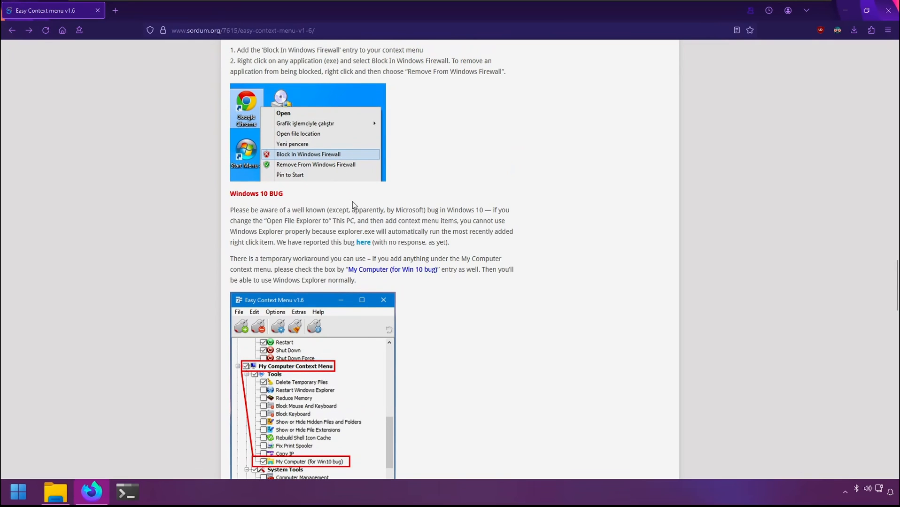
scroll(down, 3)
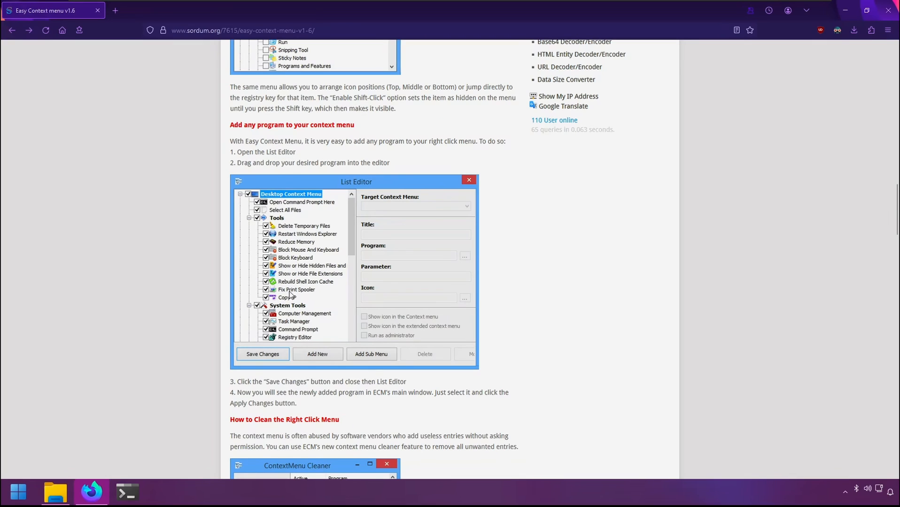
mouse_move(641, 110)
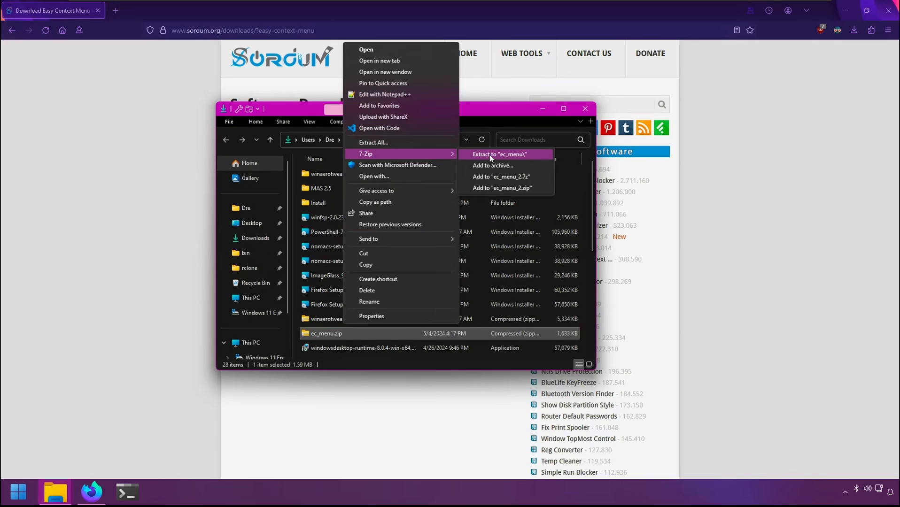
- Extract ec_menu.zip into its own ec_menu folder with 7-Zip
click(501, 154)
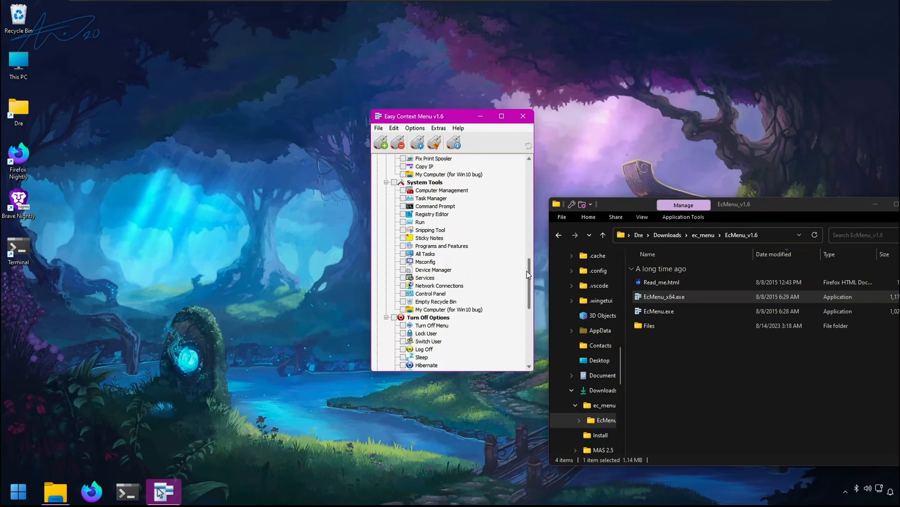
- Enable Select All Files for the desktop context menu and apply the changes
scroll(down, 3)
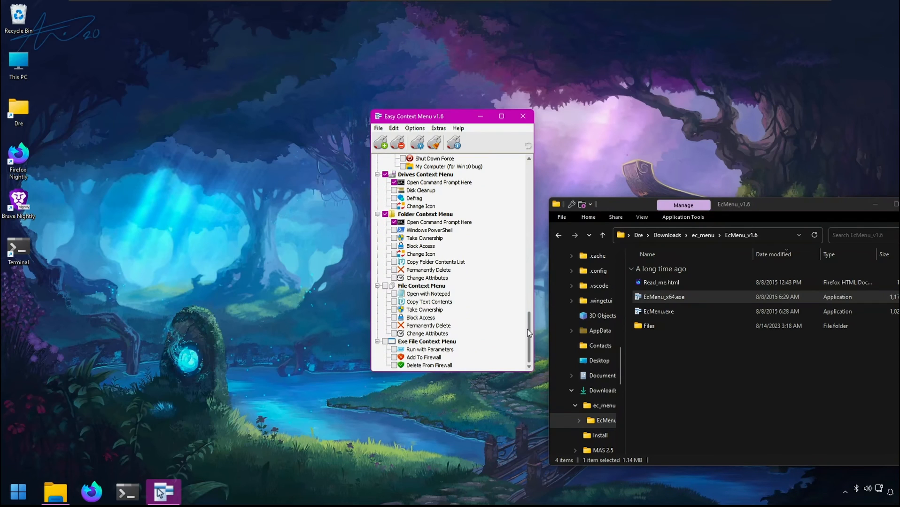
scroll(up, 3)
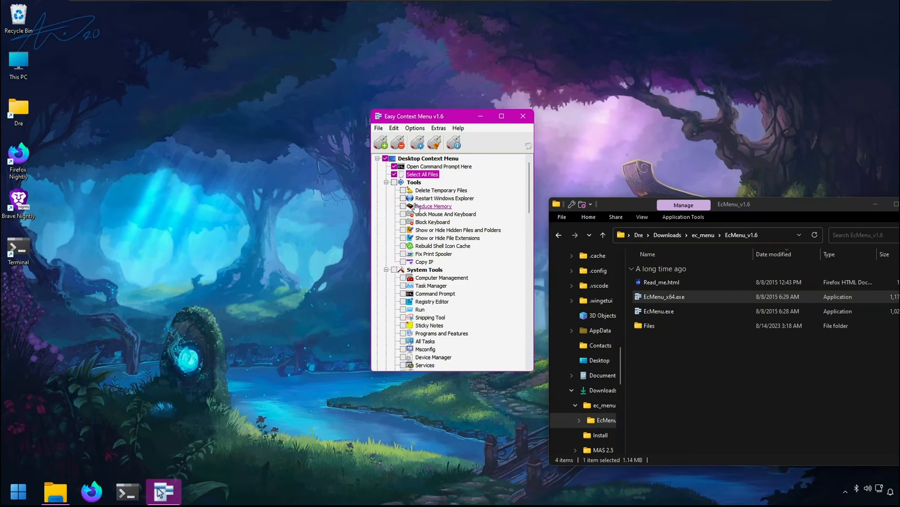
mouse_move(381, 142)
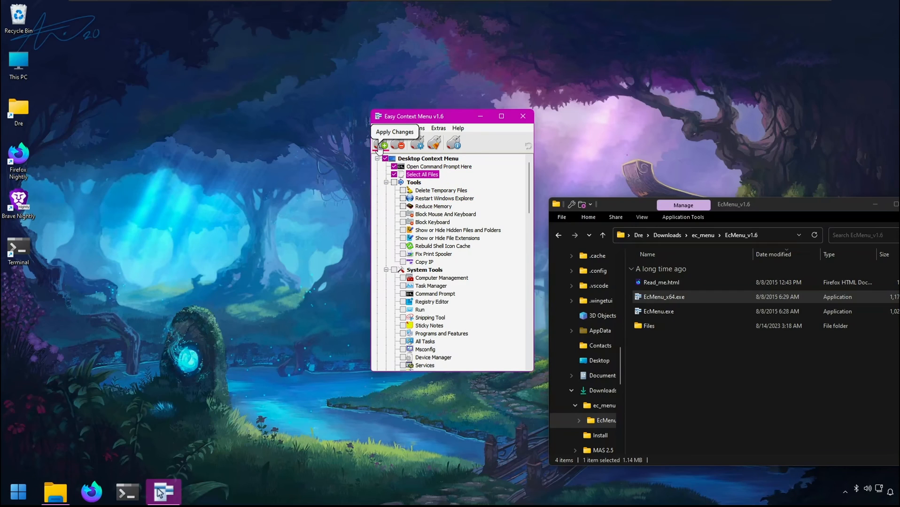
click(382, 142)
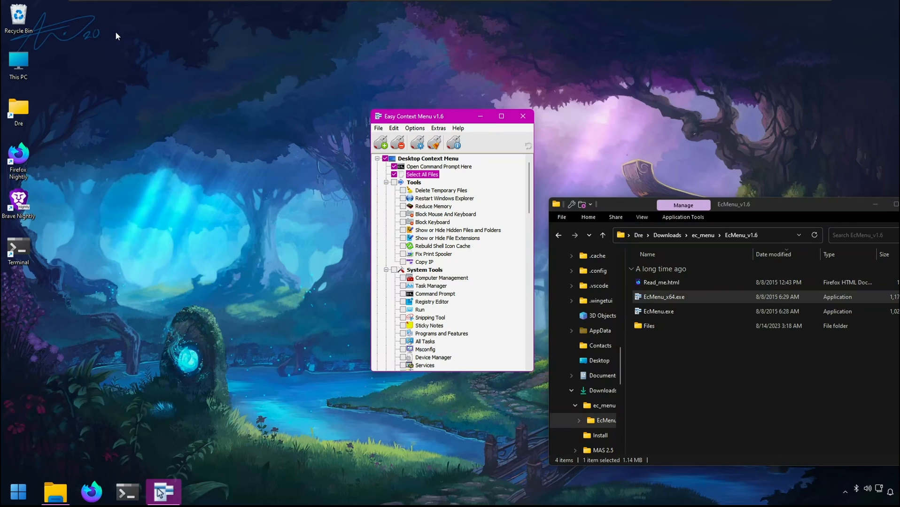
- Check the desktop right-click menu for the new Select All Files entry
right_click(116, 35)
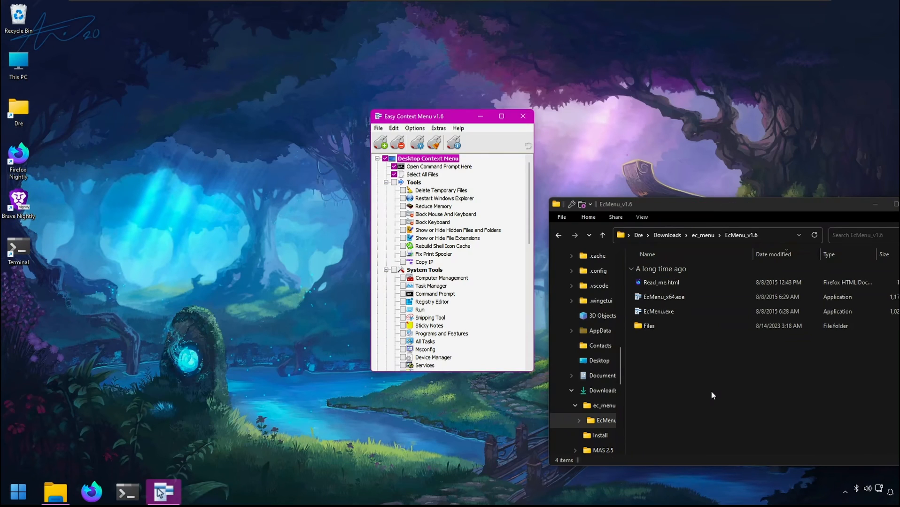
right_click(712, 371)
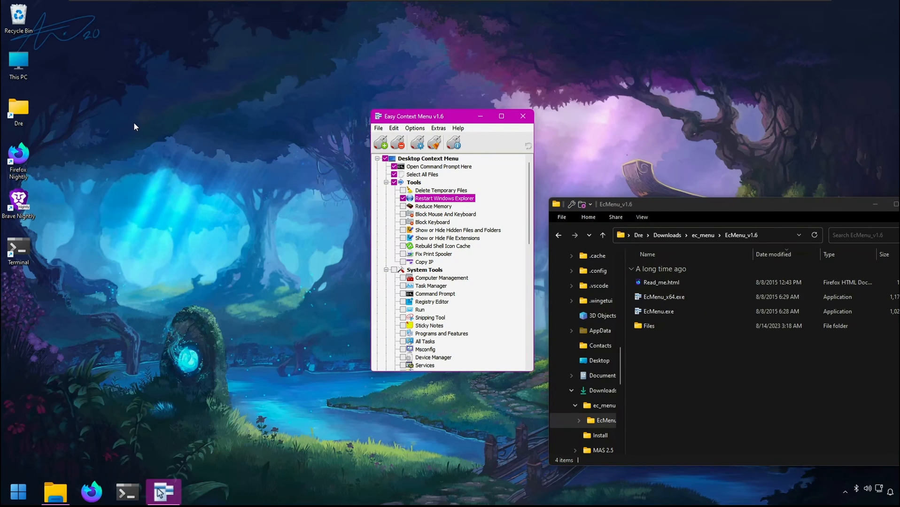
- Restart Windows Explorer from the desktop menu's new Tools submenu
right_click(135, 127)
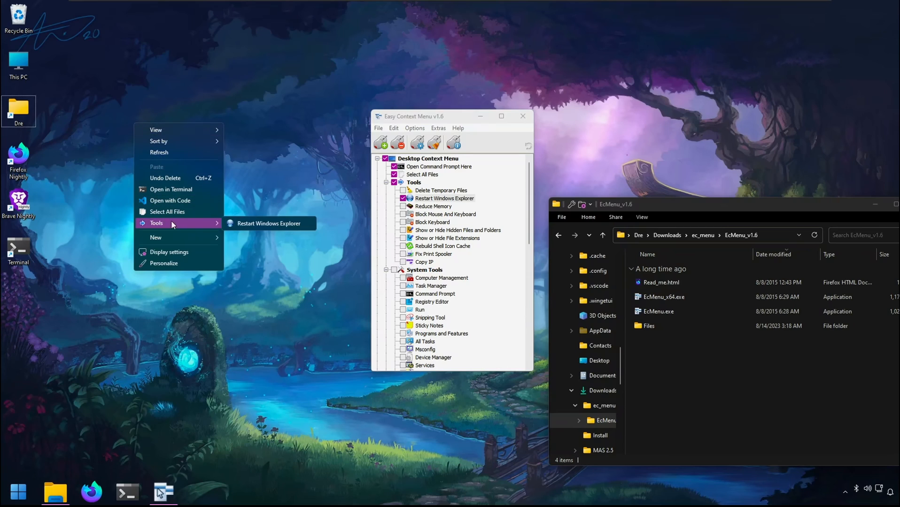
mouse_move(269, 223)
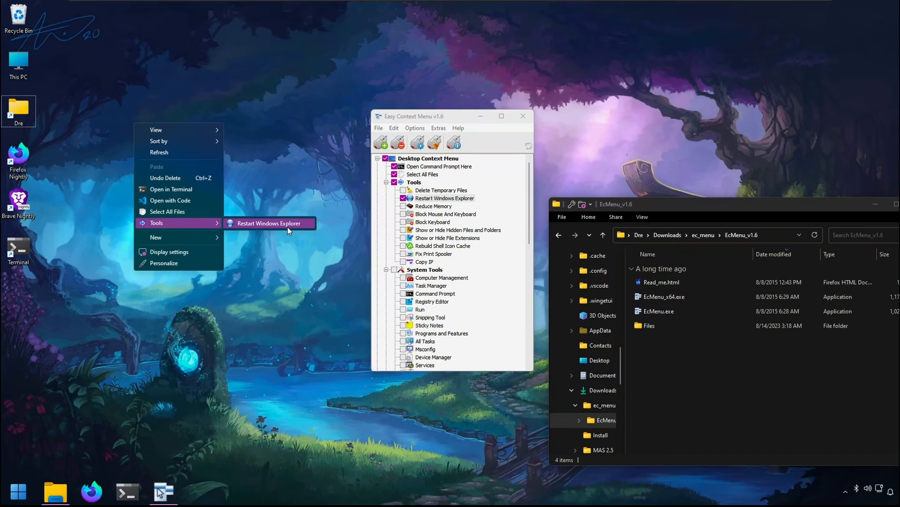
click(270, 224)
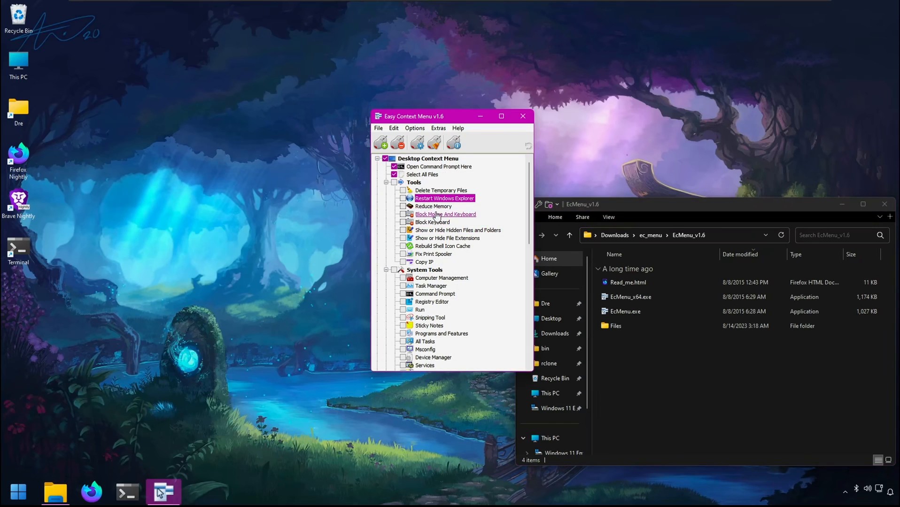
mouse_move(531, 209)
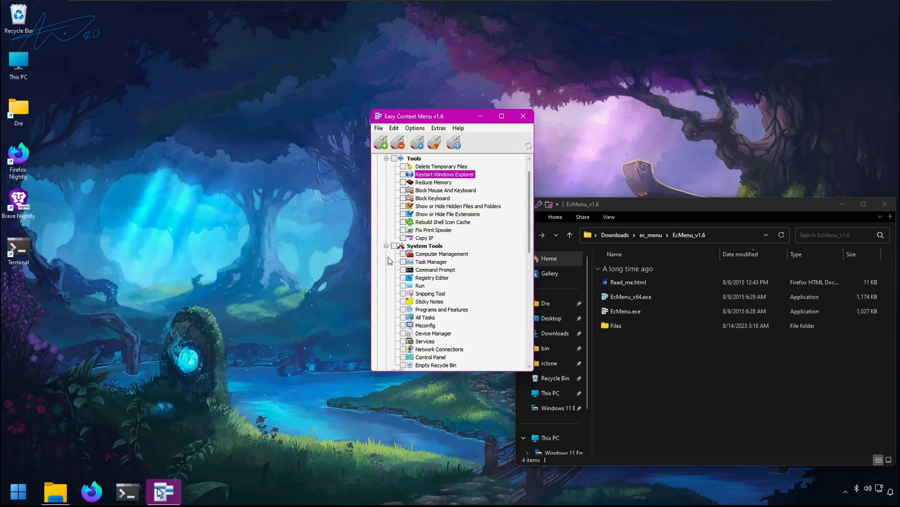
- Launch Computer Management from the desktop's System Tools submenu and review its entries
scroll(down, 3)
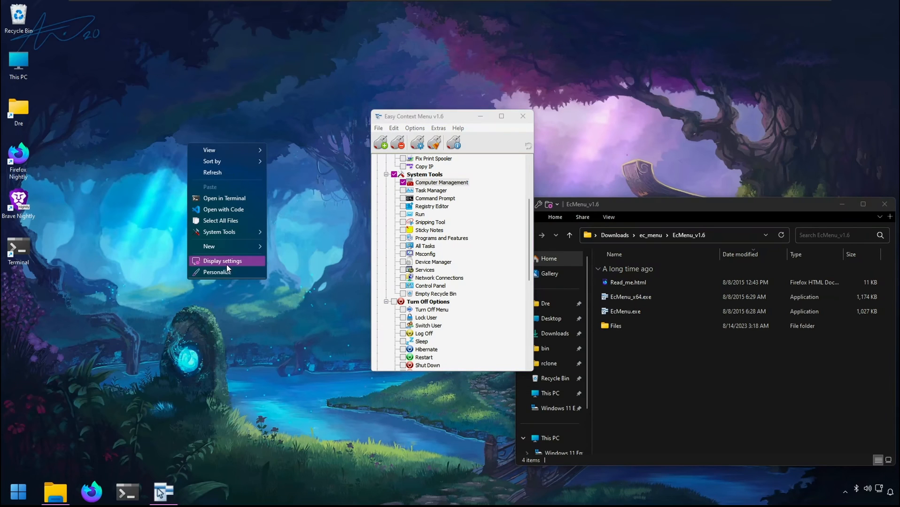
click(312, 239)
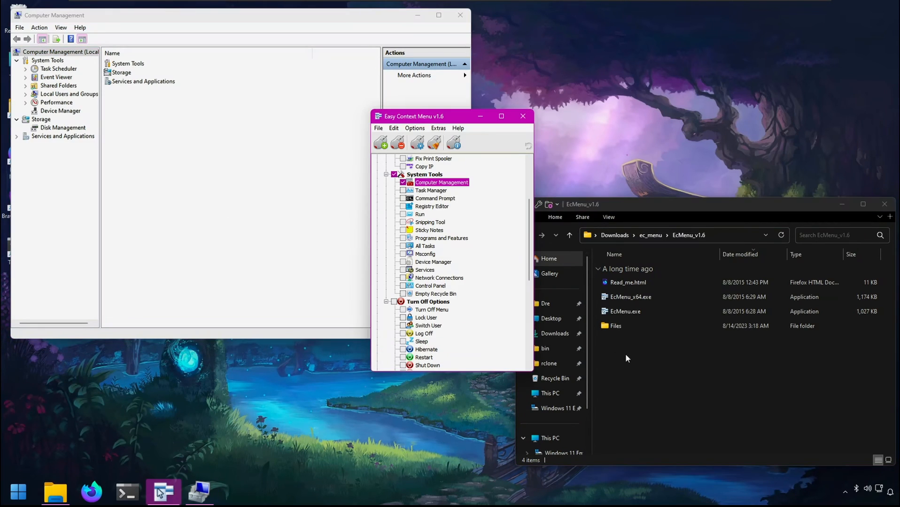
right_click(626, 358)
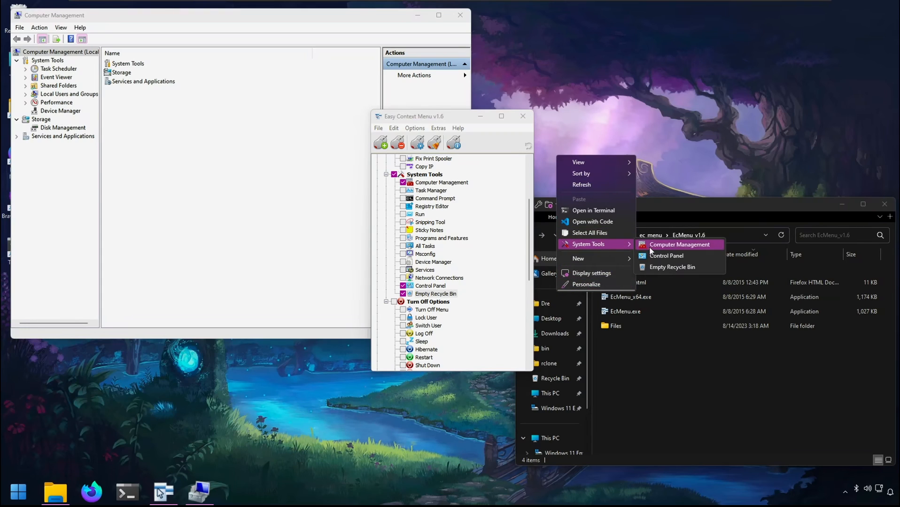
mouse_move(429, 301)
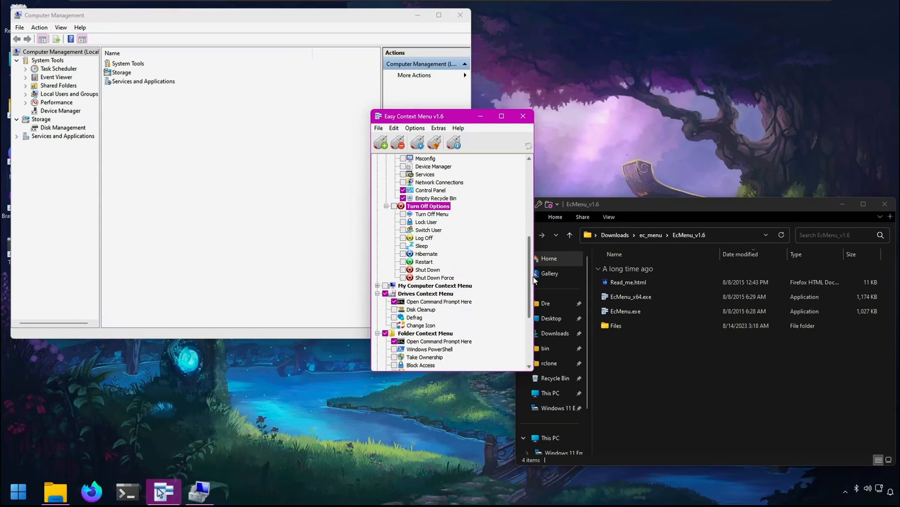
- Launch an administrator Windows PowerShell from the Files folder's right-click menu, then close it
scroll(down, 3)
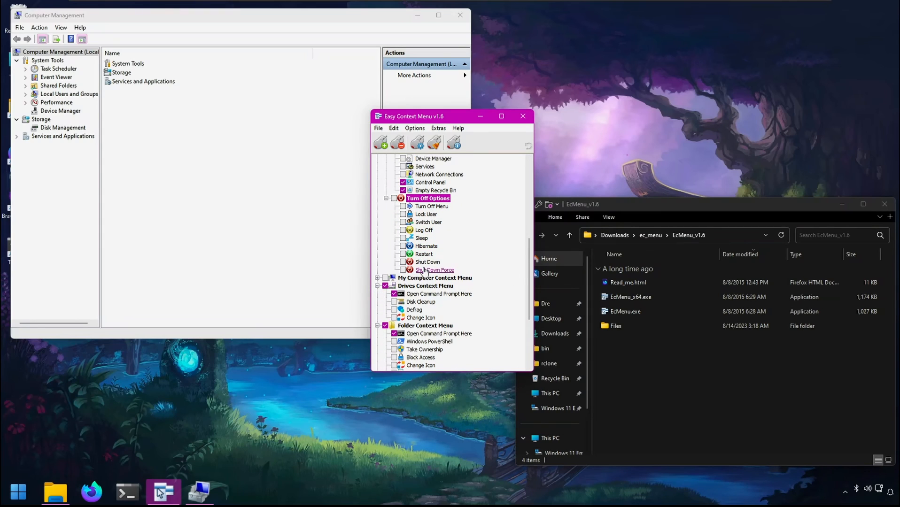
mouse_move(433, 239)
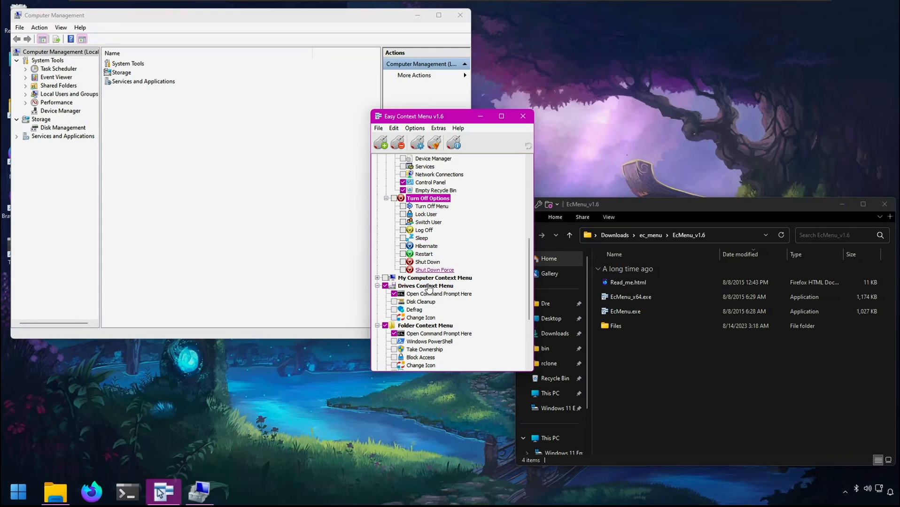
scroll(down, 3)
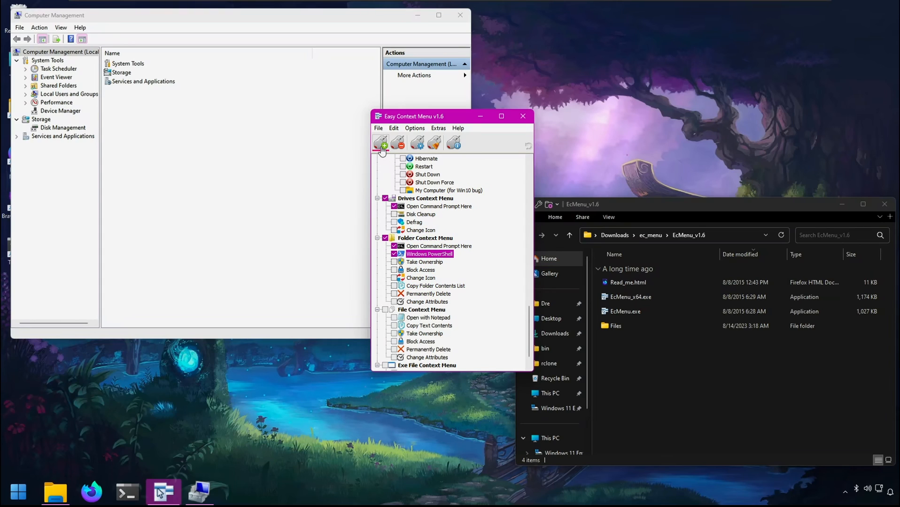
right_click(614, 325)
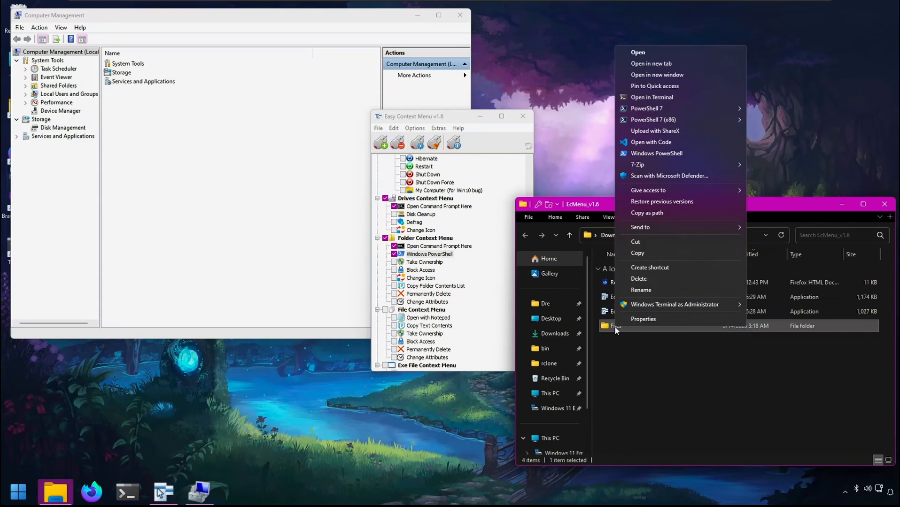
mouse_move(658, 153)
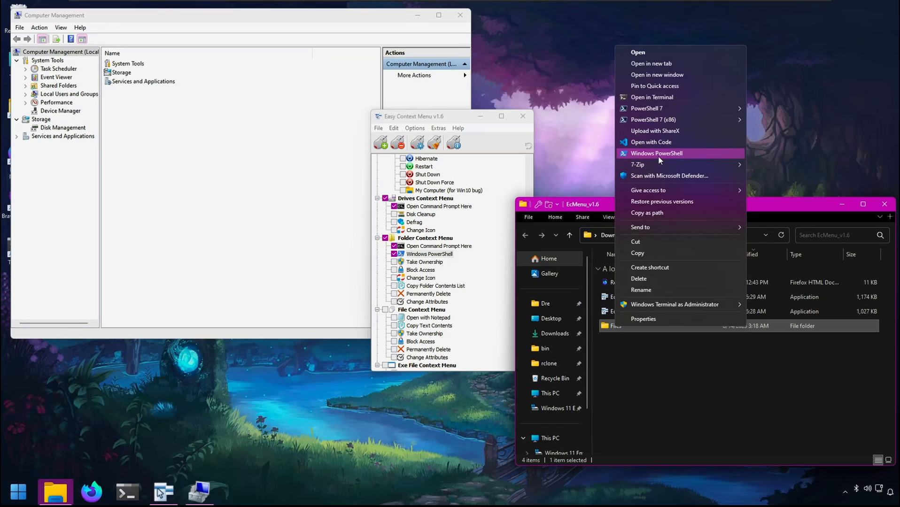
click(655, 153)
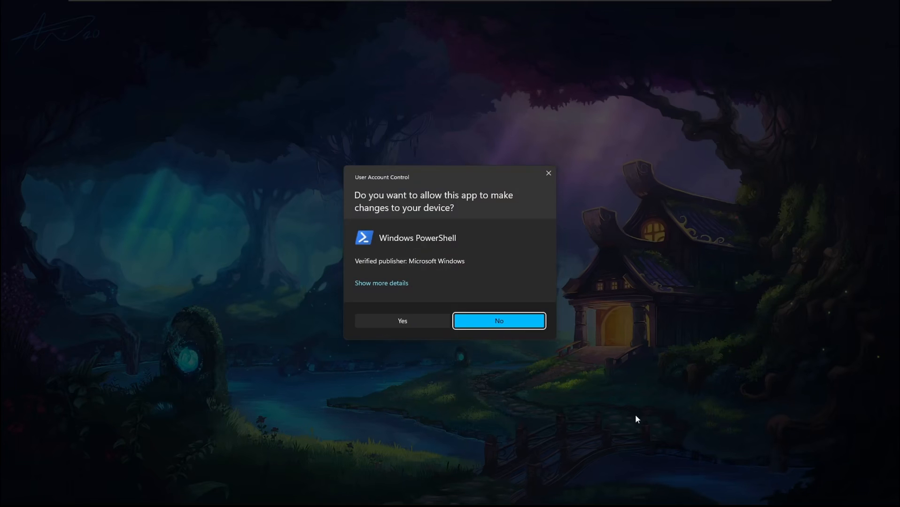
click(402, 321)
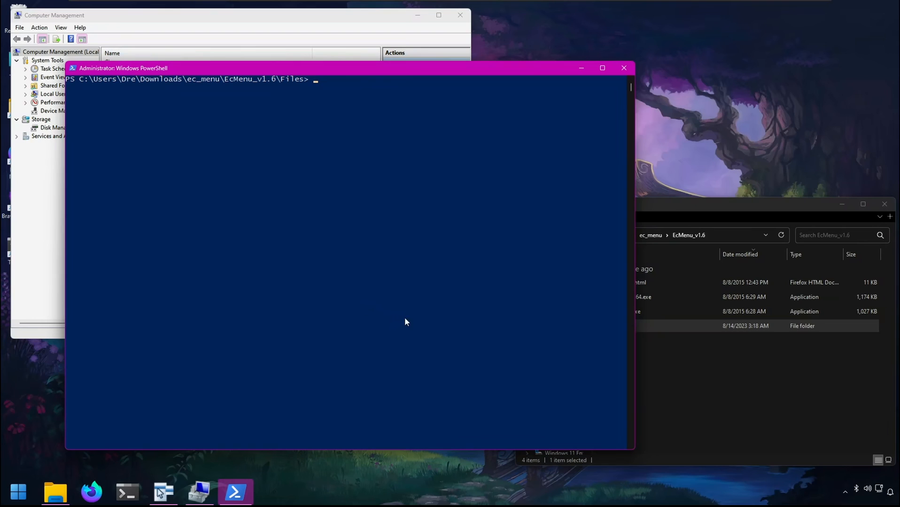
click(624, 68)
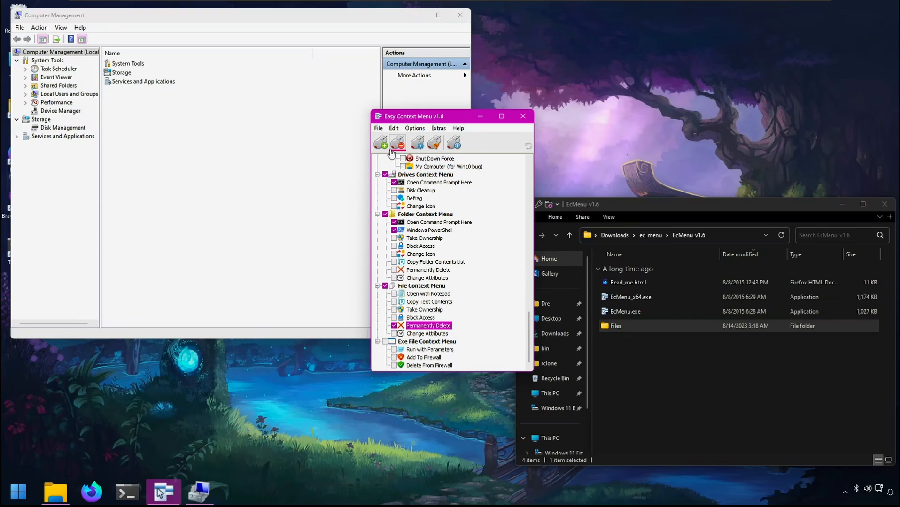
- Apply Permanently Delete for files and check EcMenu_x64.exe's right-click menu for it
click(629, 297)
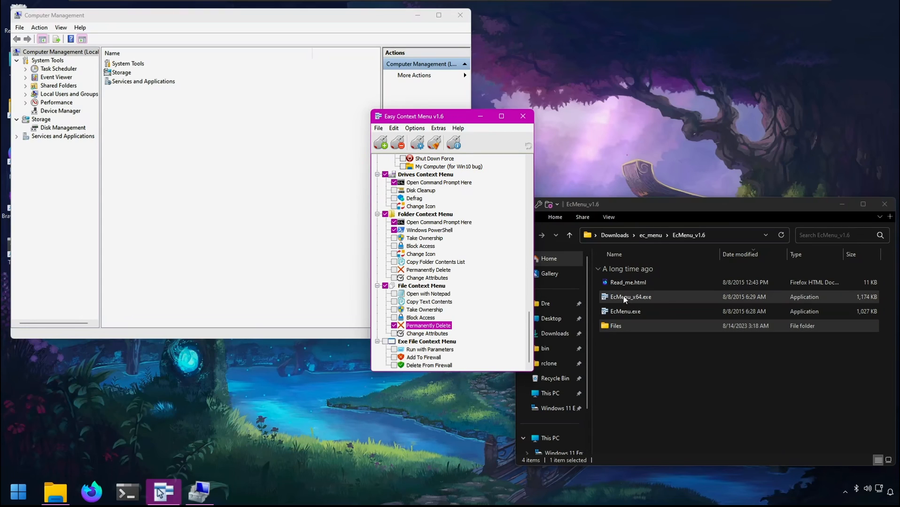
right_click(628, 281)
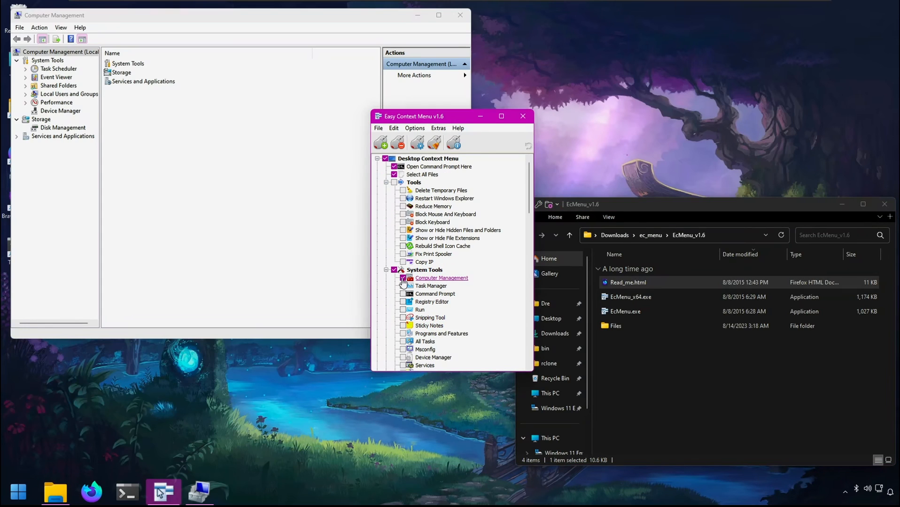
scroll(down, 3)
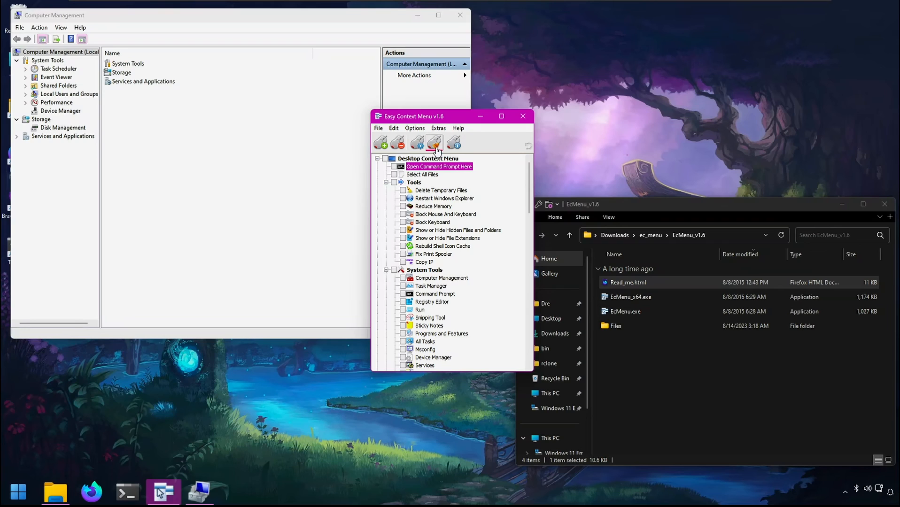
click(435, 142)
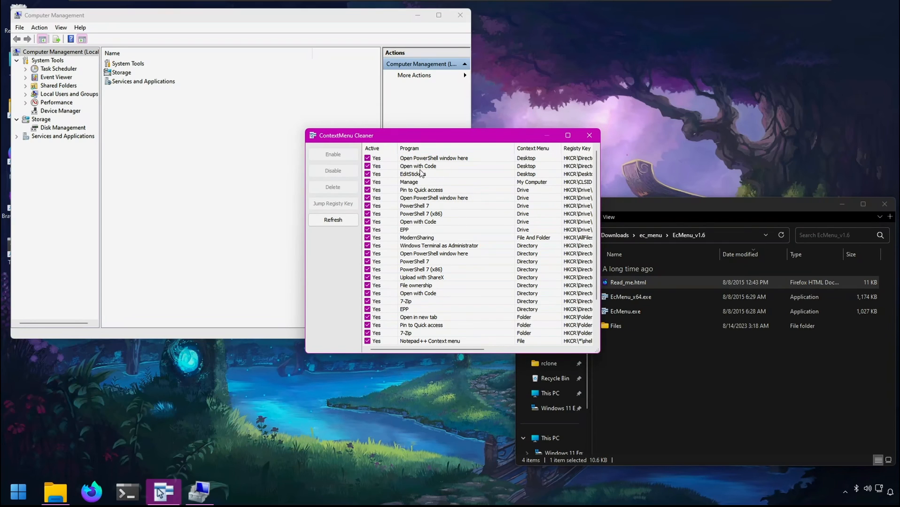
click(567, 135)
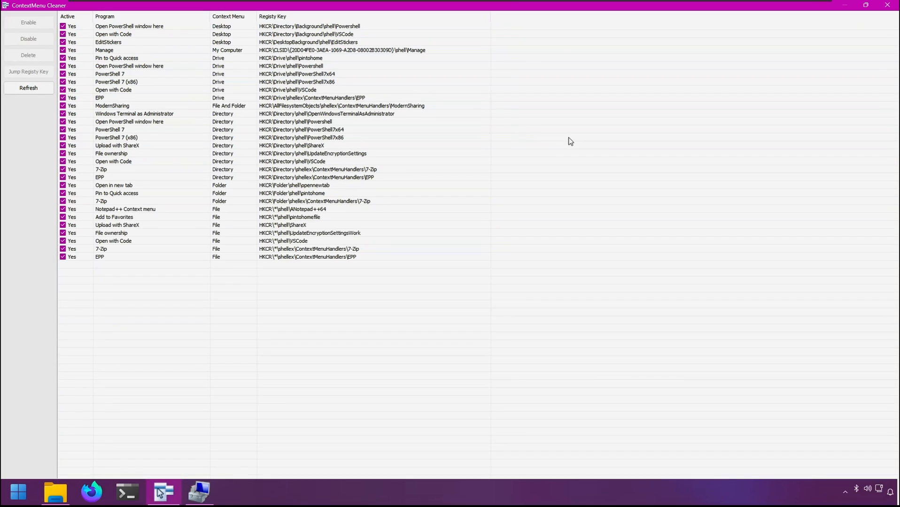
click(172, 106)
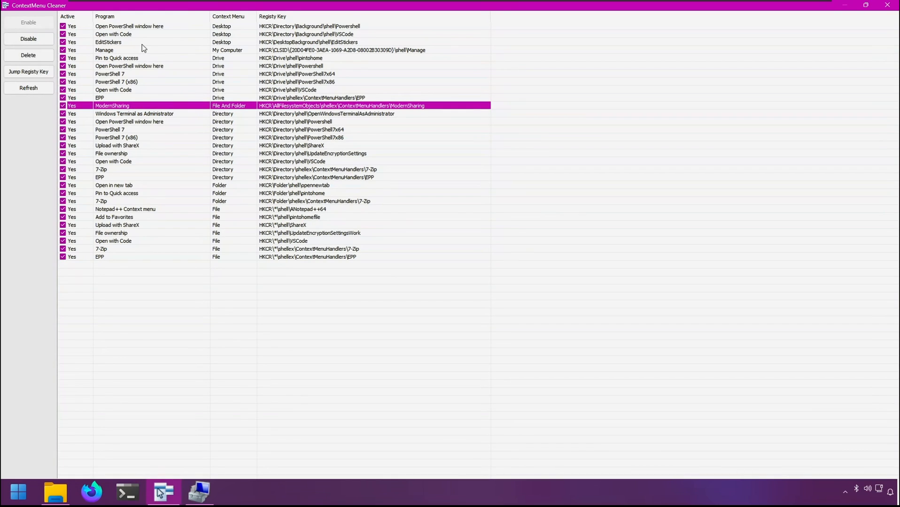
mouse_move(131, 63)
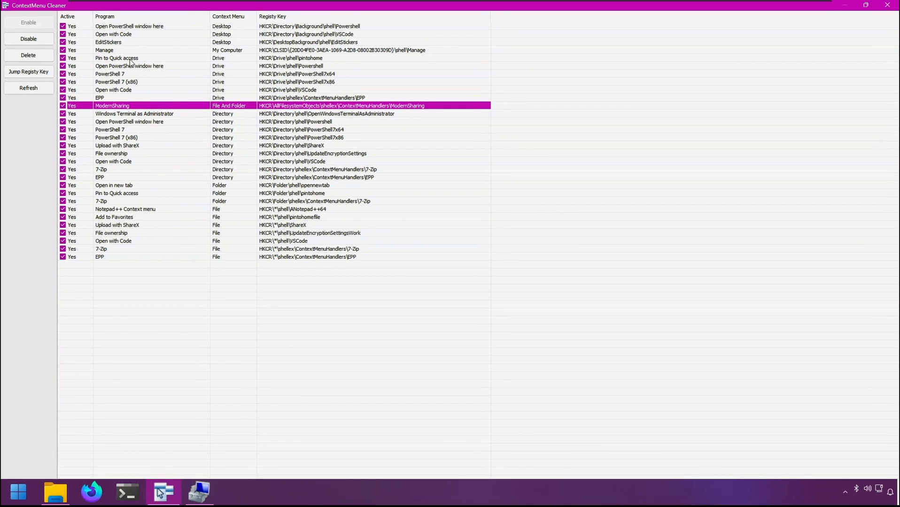
click(112, 34)
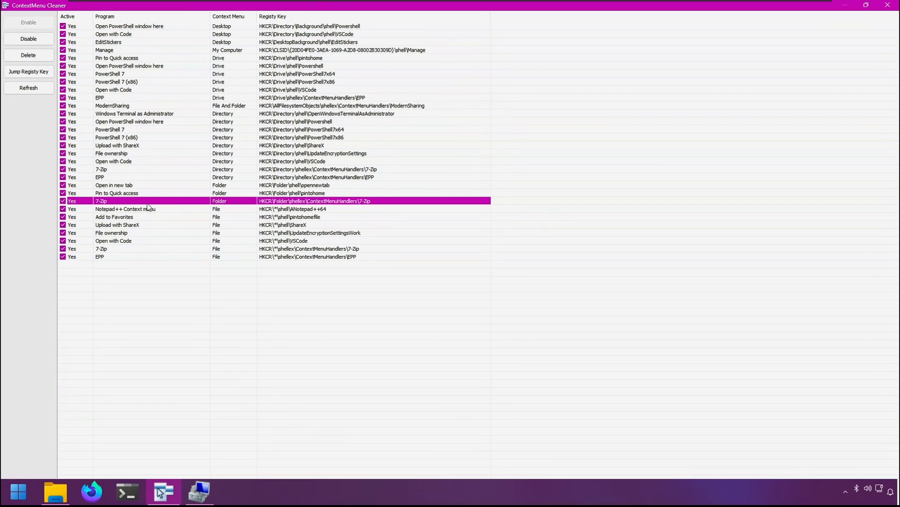
mouse_move(131, 5)
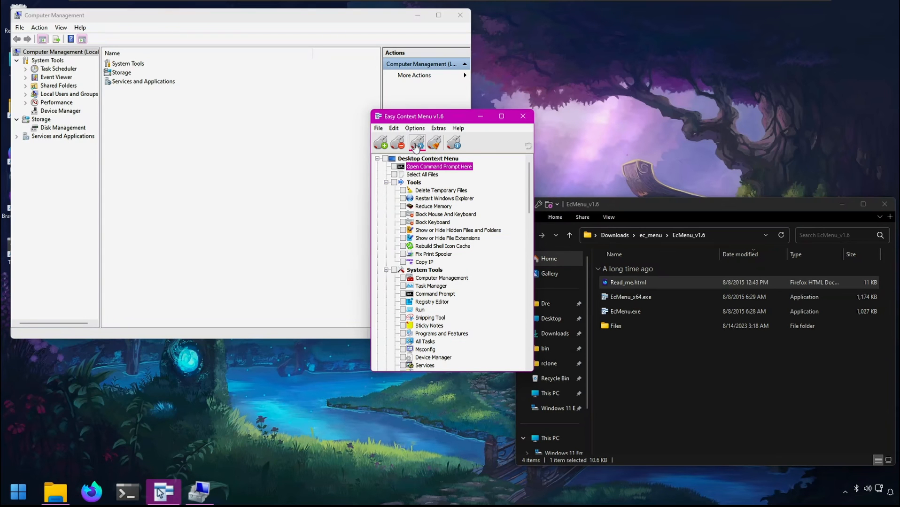
mouse_move(417, 142)
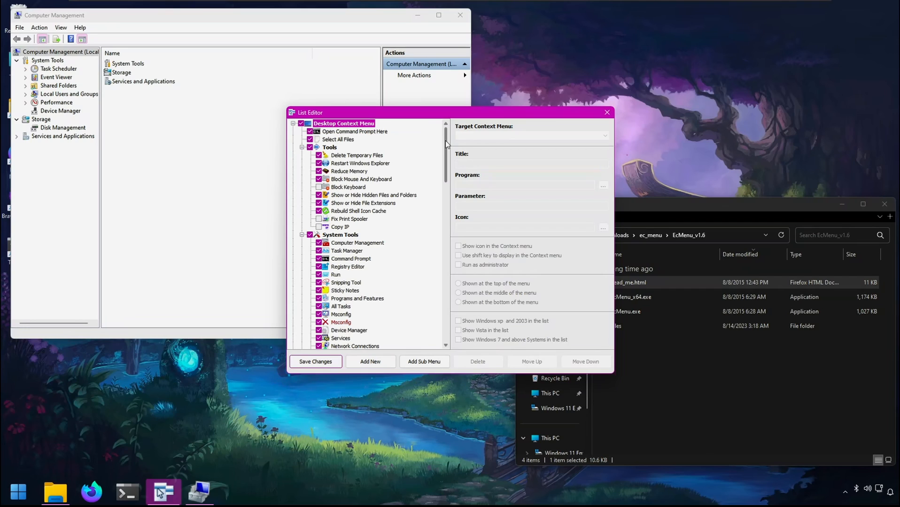
- Scroll through the List Editor's entry tree toward Desktop Context Menu
scroll(down, 3)
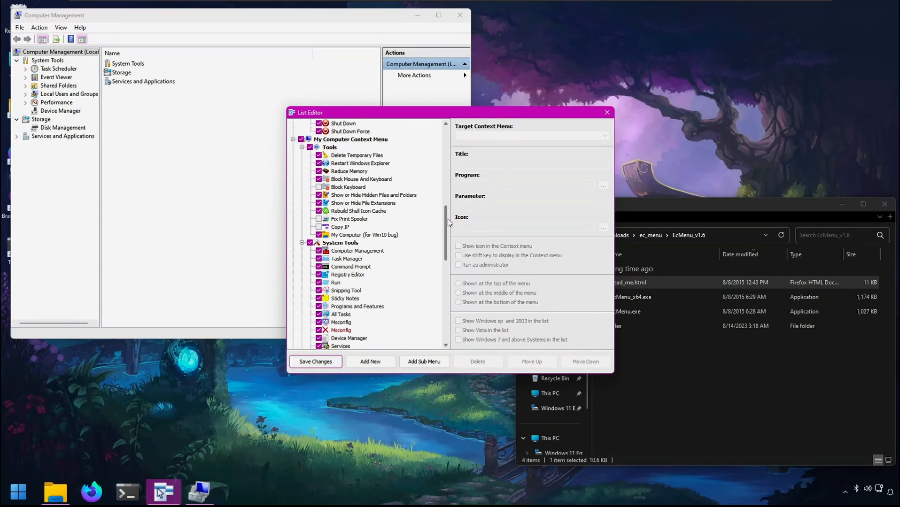
scroll(down, 3)
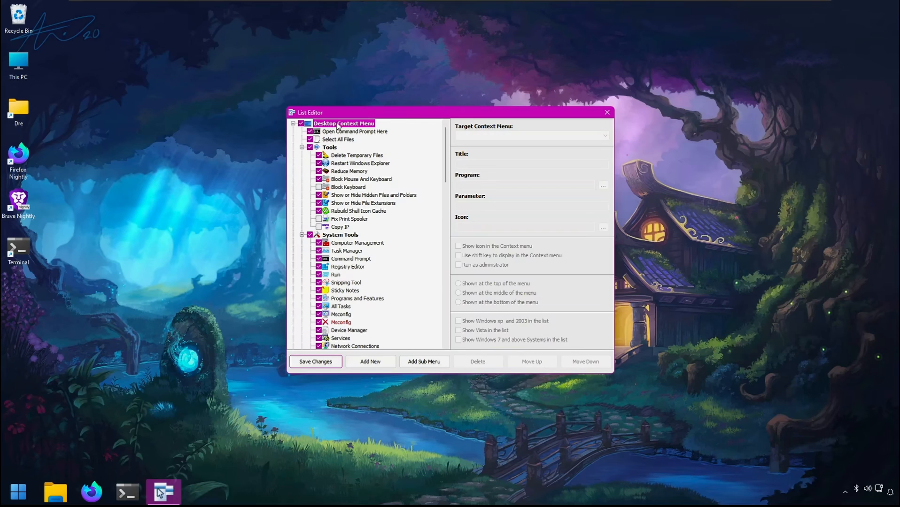
mouse_move(362, 358)
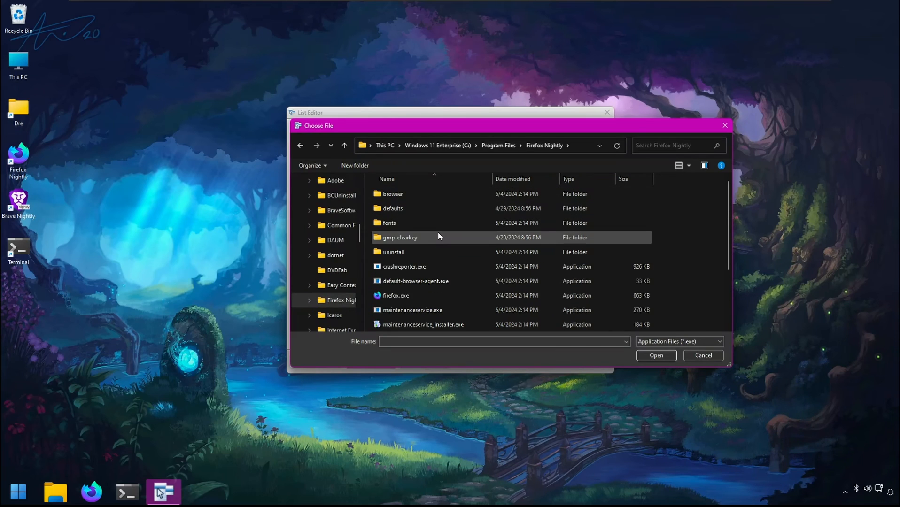
- Point the new entry at Firefox Nightly's firefox.exe and review its title and parameters
click(655, 356)
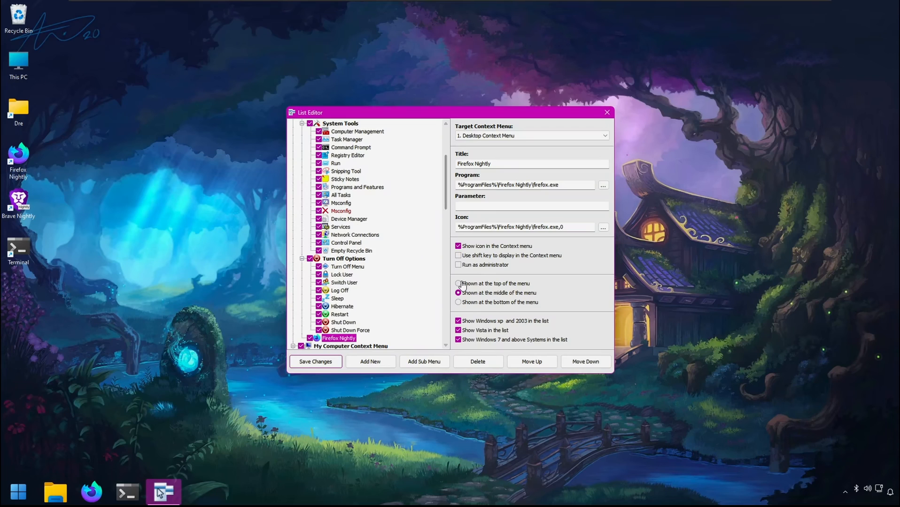
triple_click(510, 163)
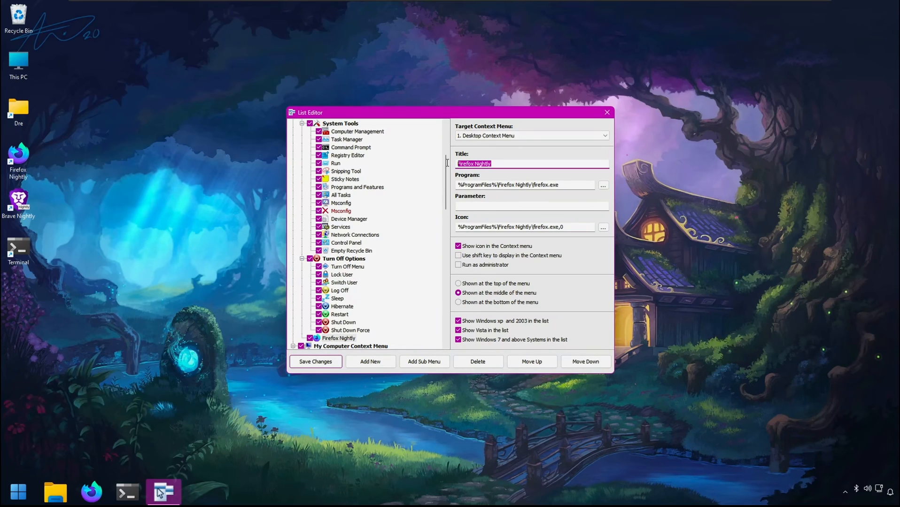
click(531, 206)
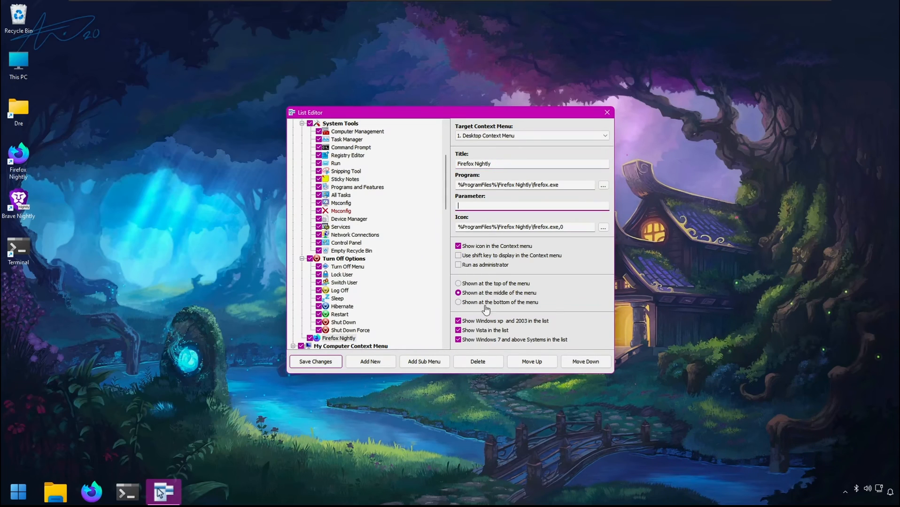
mouse_move(490, 351)
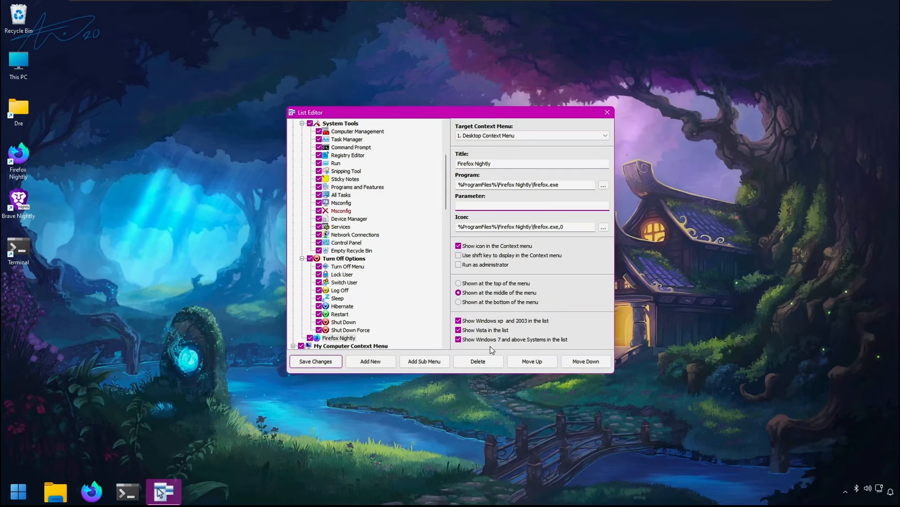
click(531, 206)
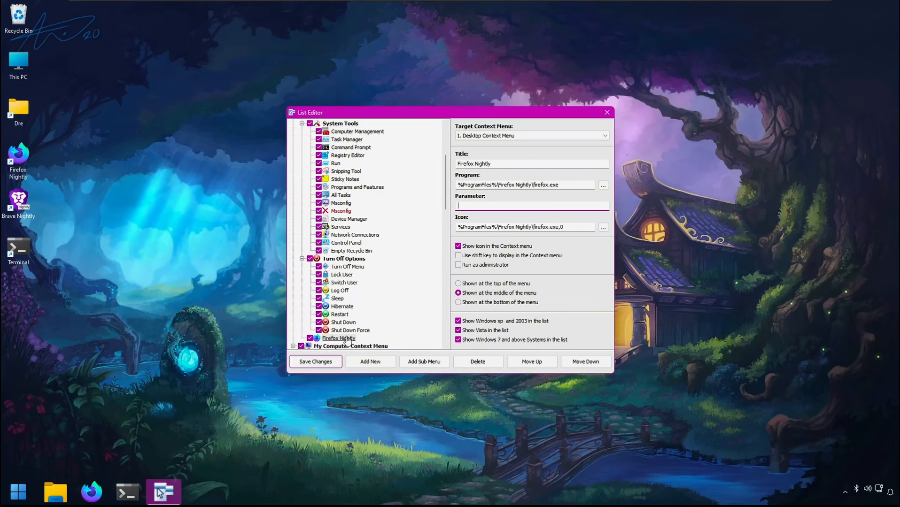
- Save the Firefox Nightly entry into the desktop list and close the List Editor
click(315, 361)
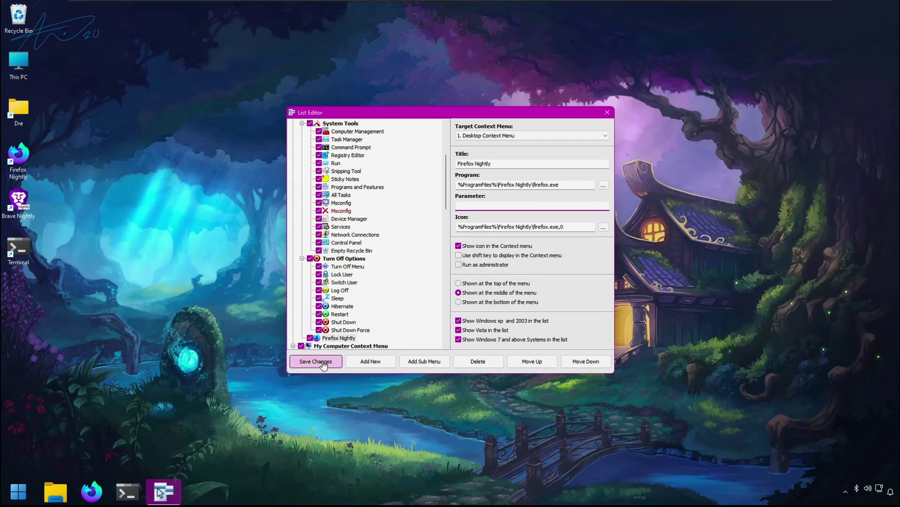
click(315, 362)
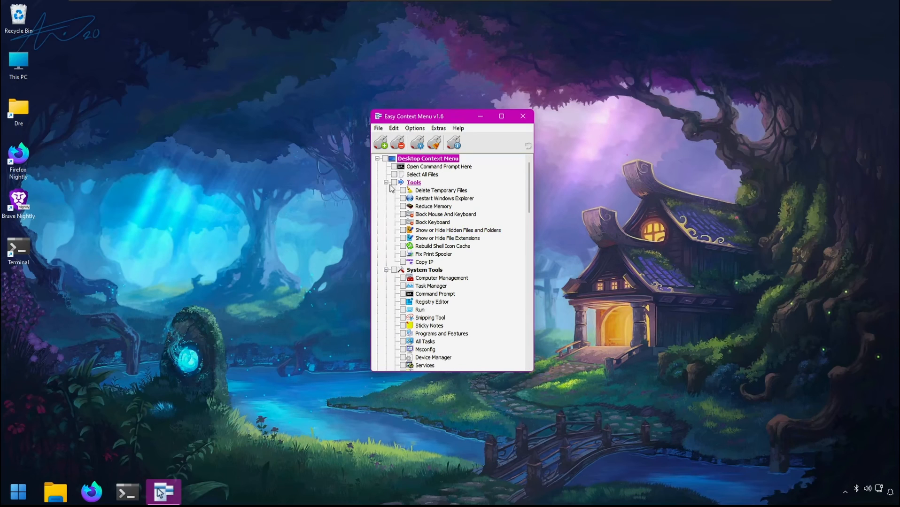
- Apply the Firefox Nightly entry and verify it in the desktop right-click menu
click(386, 182)
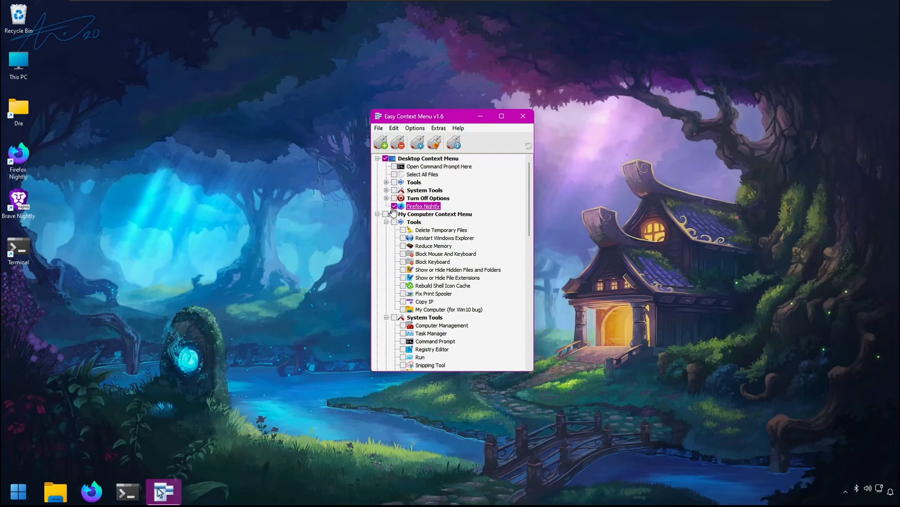
click(381, 142)
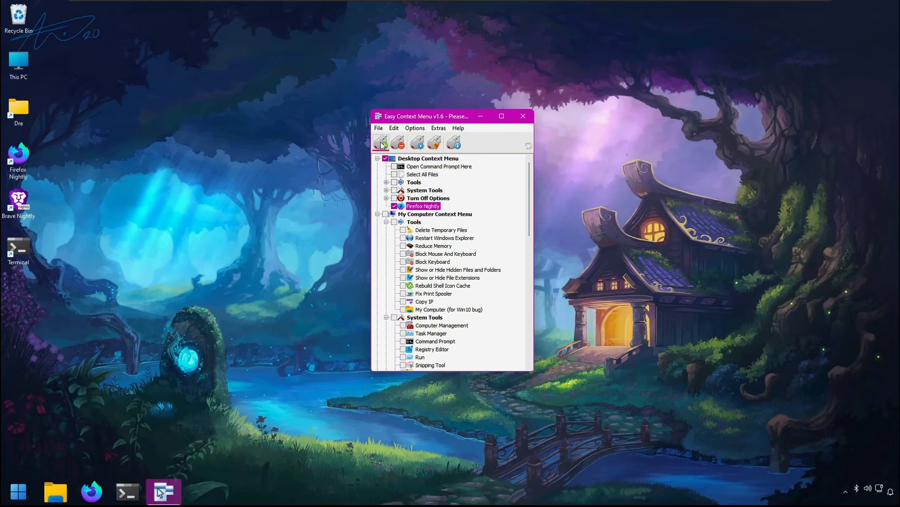
right_click(117, 125)
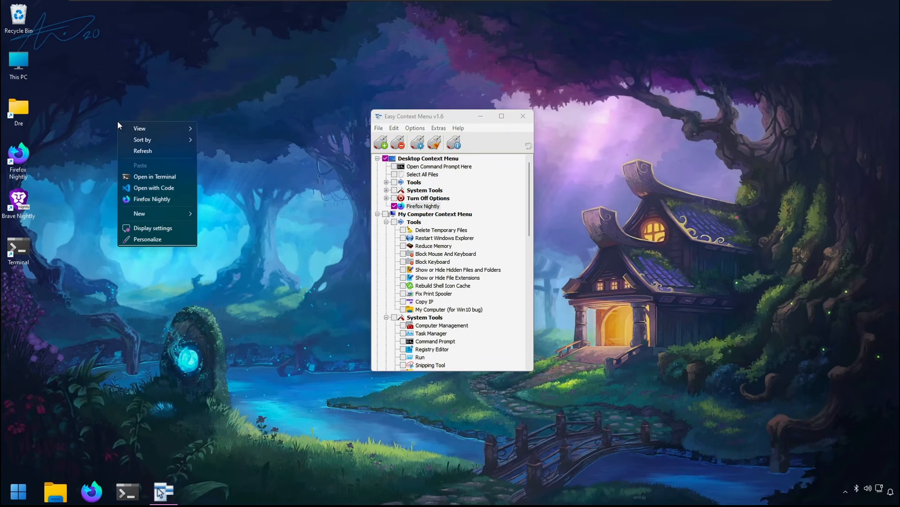
mouse_move(155, 199)
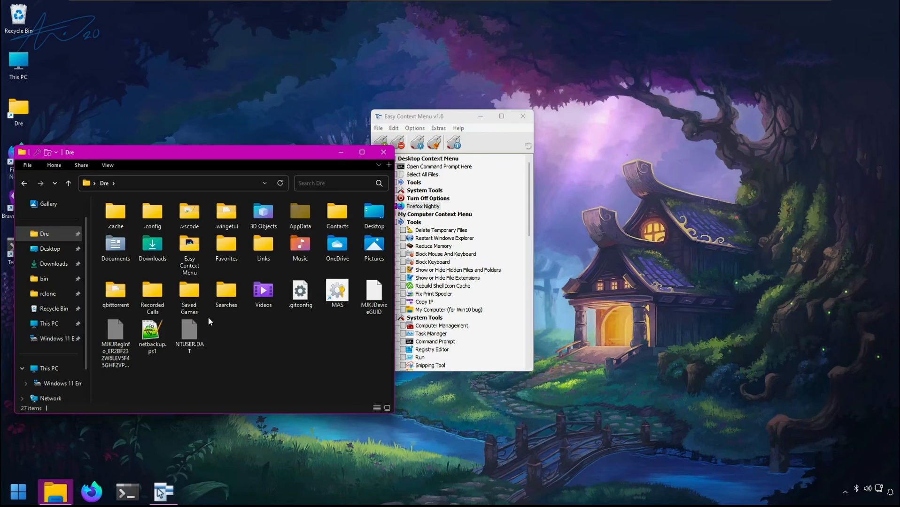
- Run netbackup.ps1 with PowerShell 7 to view its backup menu, then close the window
click(152, 333)
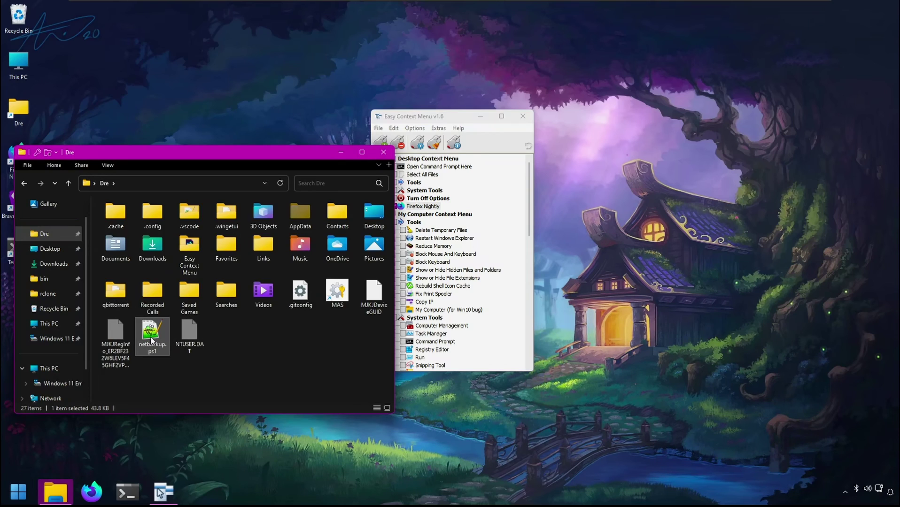
right_click(152, 337)
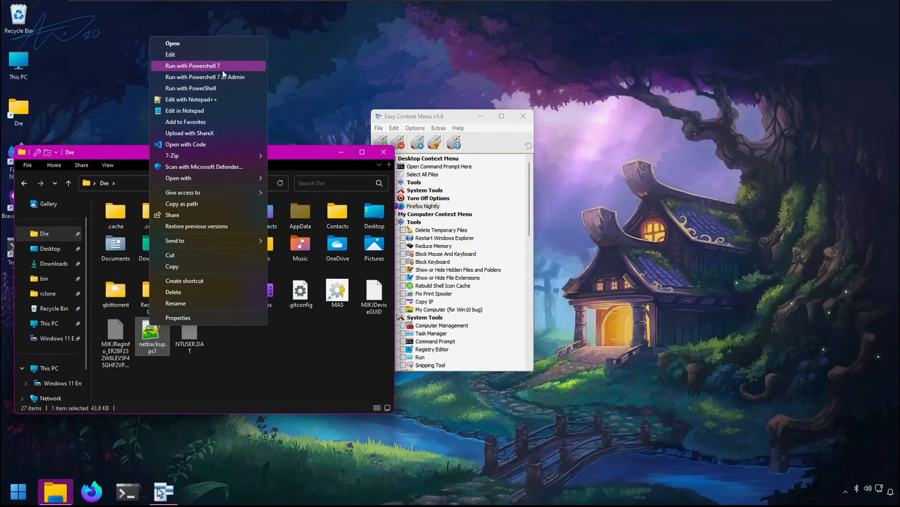
click(193, 66)
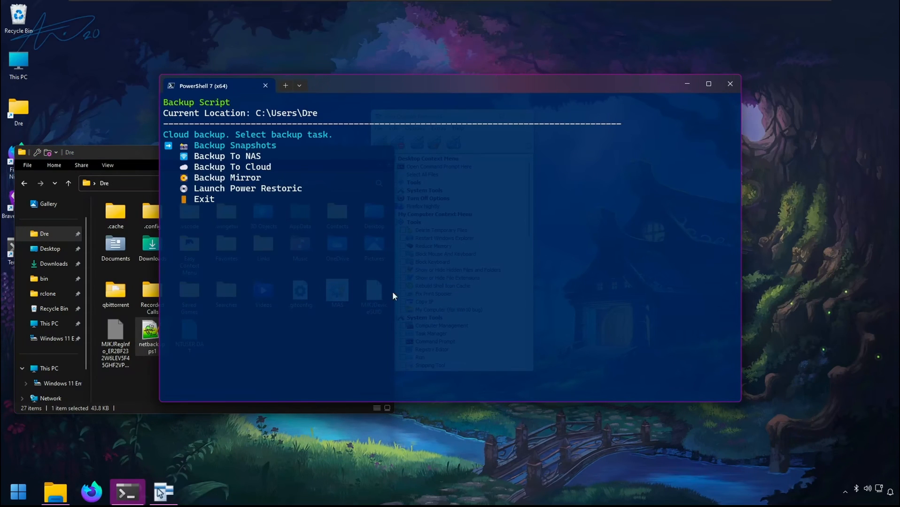
mouse_move(815, 80)
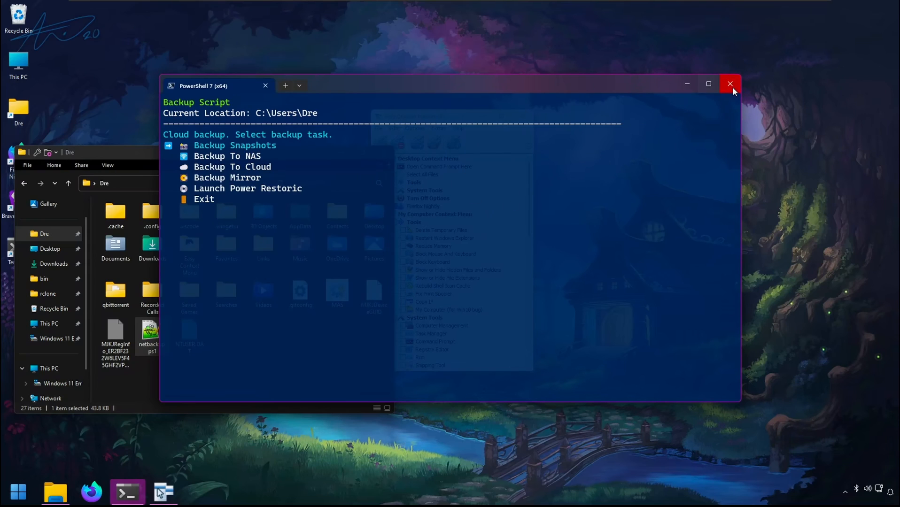
click(730, 83)
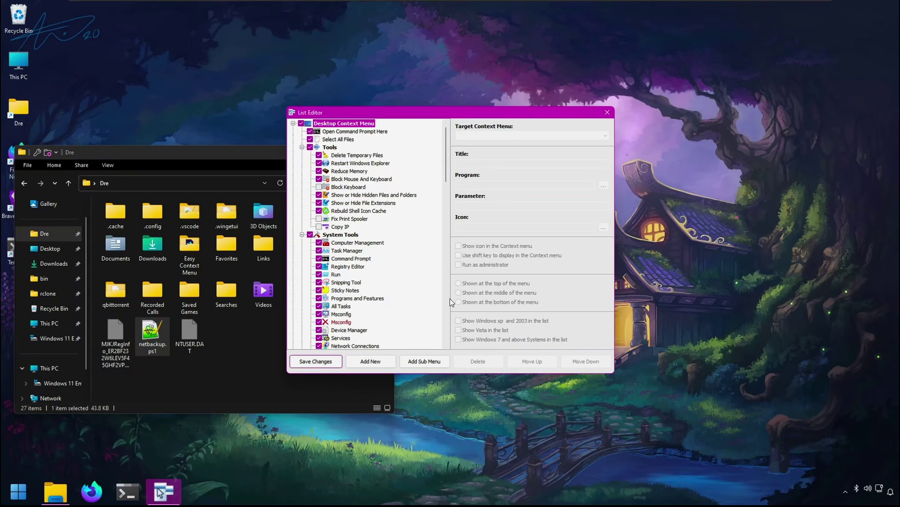
- Browse to Program Files\PowerShell\7\pwsh.exe as the new entry's program
click(603, 185)
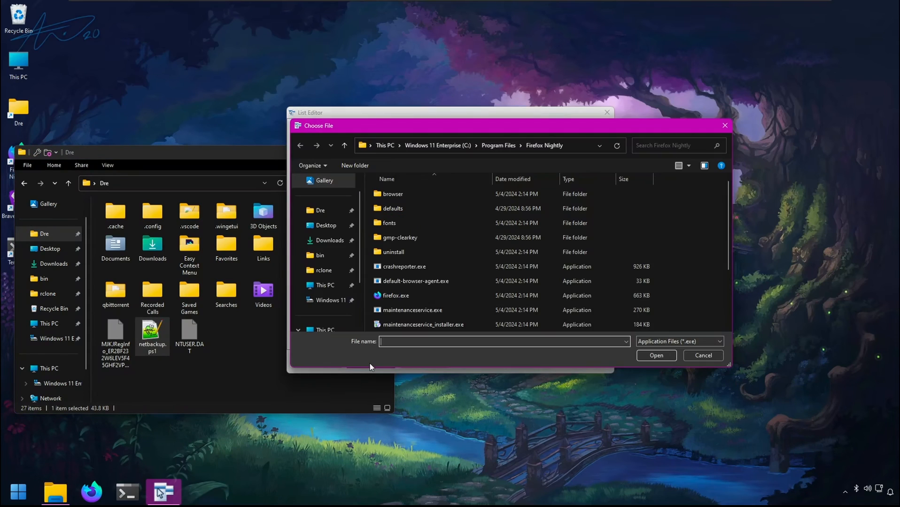
mouse_move(492, 139)
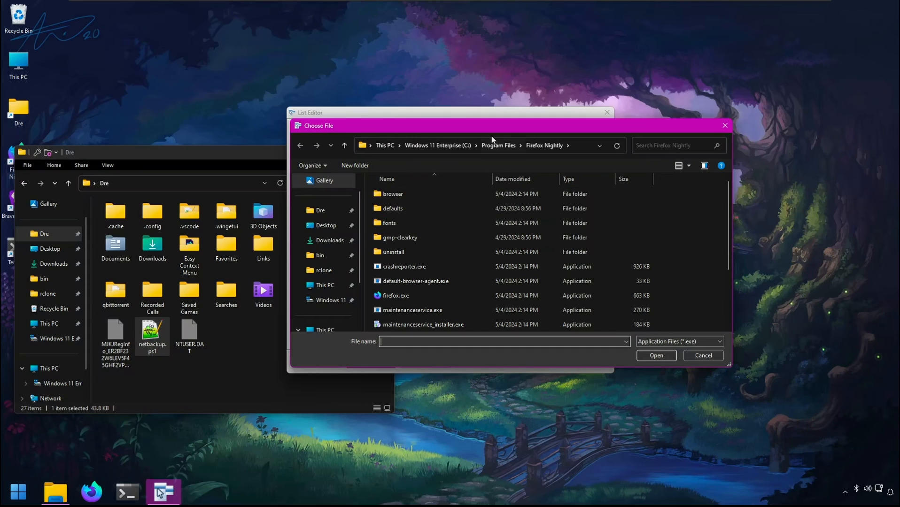
click(498, 146)
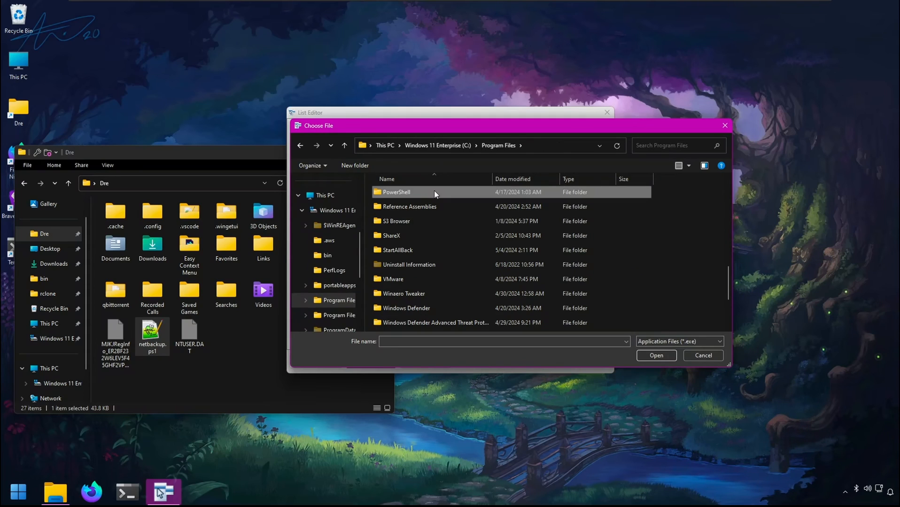
double_click(395, 192)
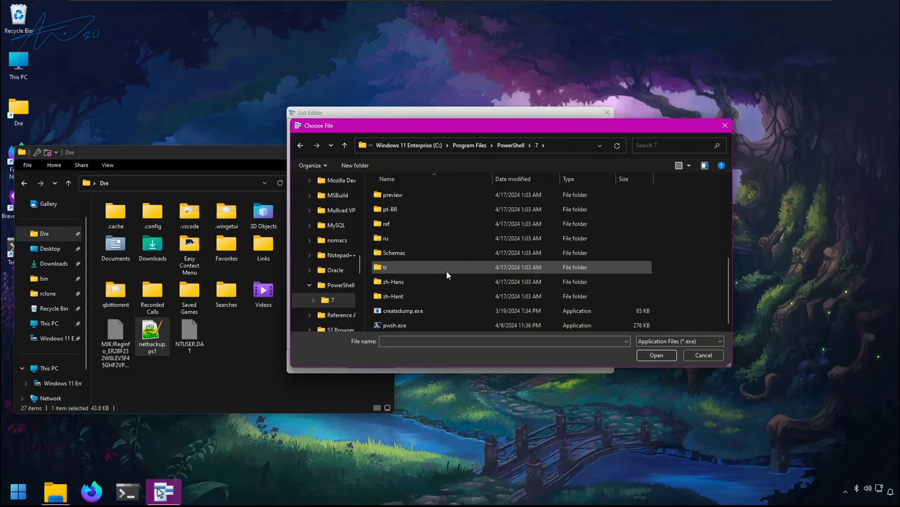
- Paste the netbackup.ps1 path as -File parameter and rename the entry to Netbackup
right_click(487, 205)
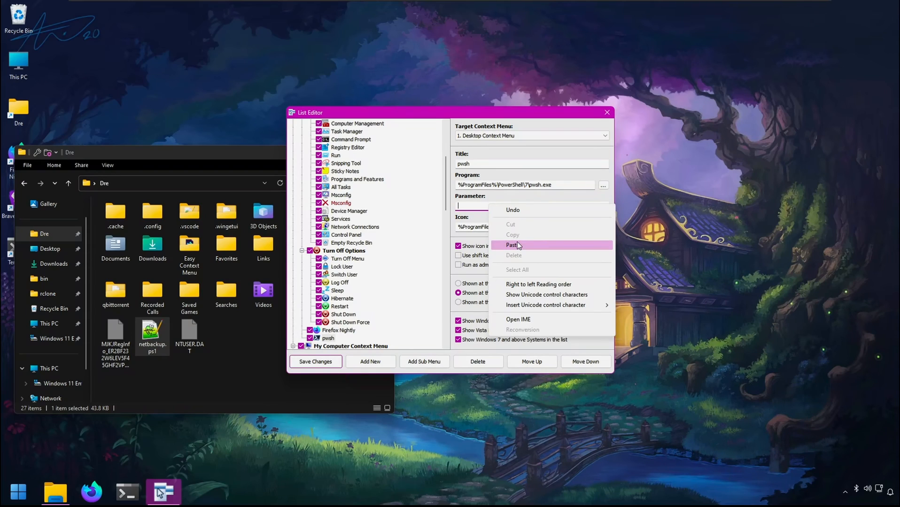
click(511, 245)
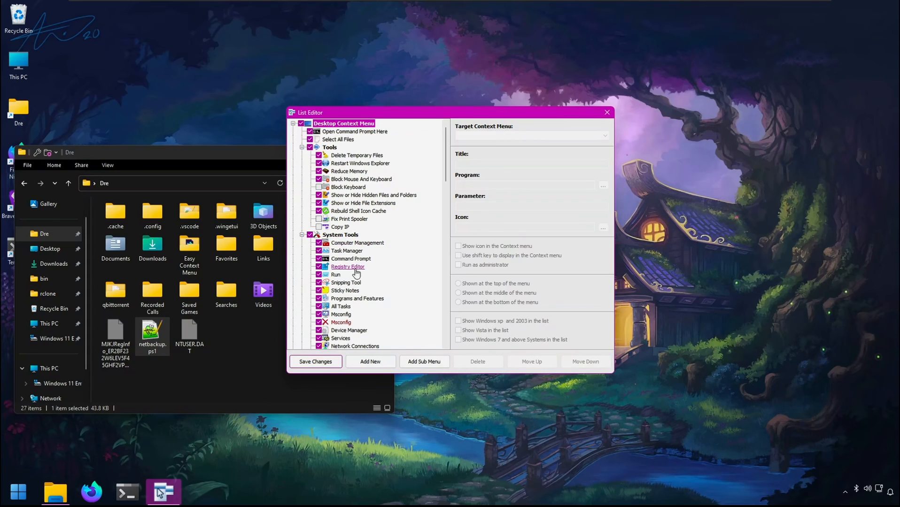
click(328, 171)
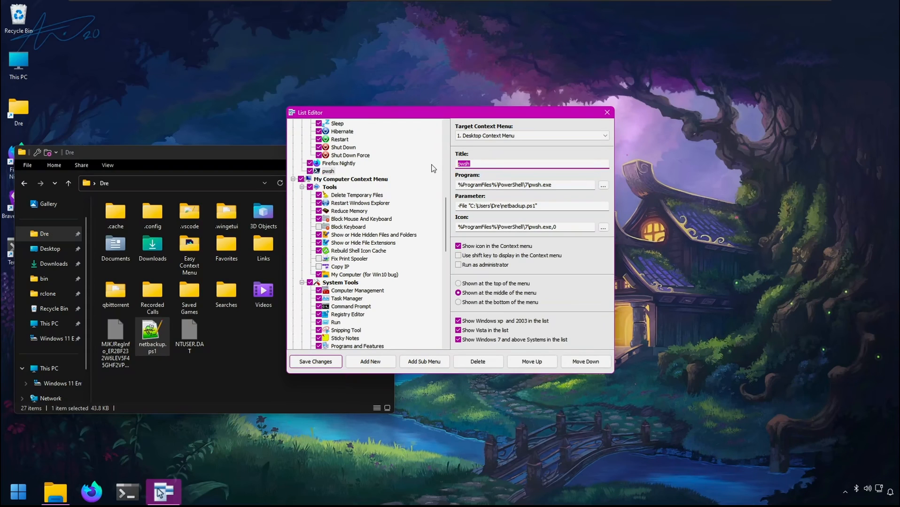
text(Netbackupo)
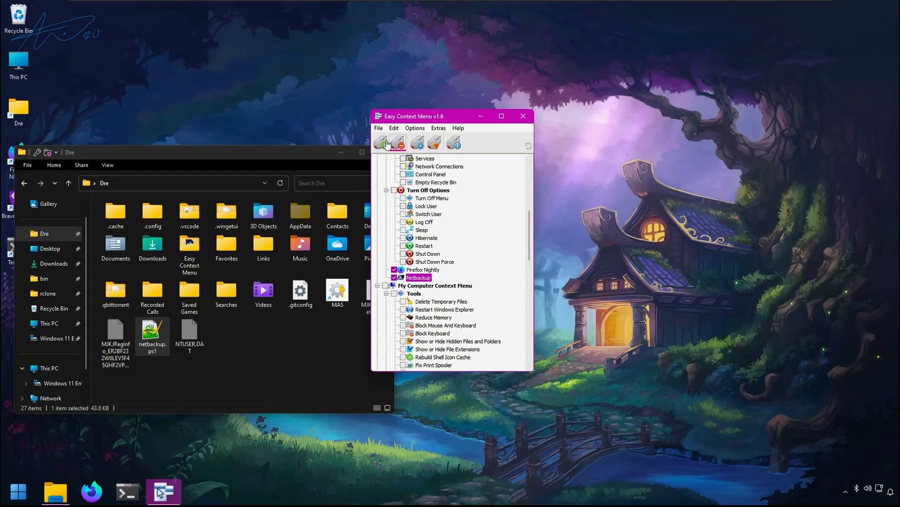
right_click(191, 67)
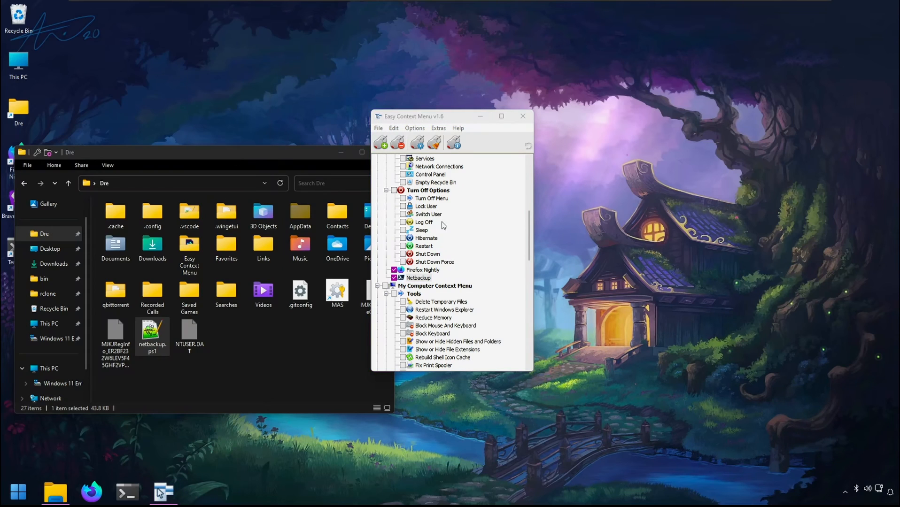
click(128, 493)
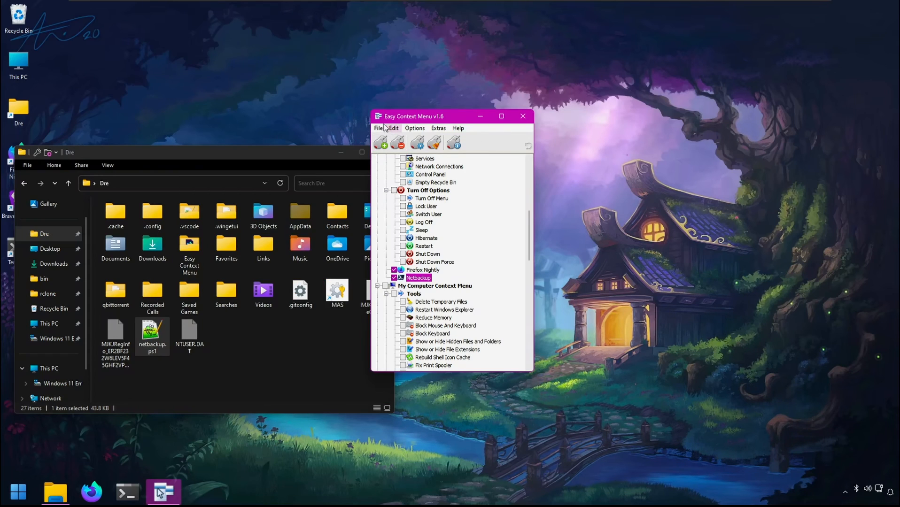
click(394, 128)
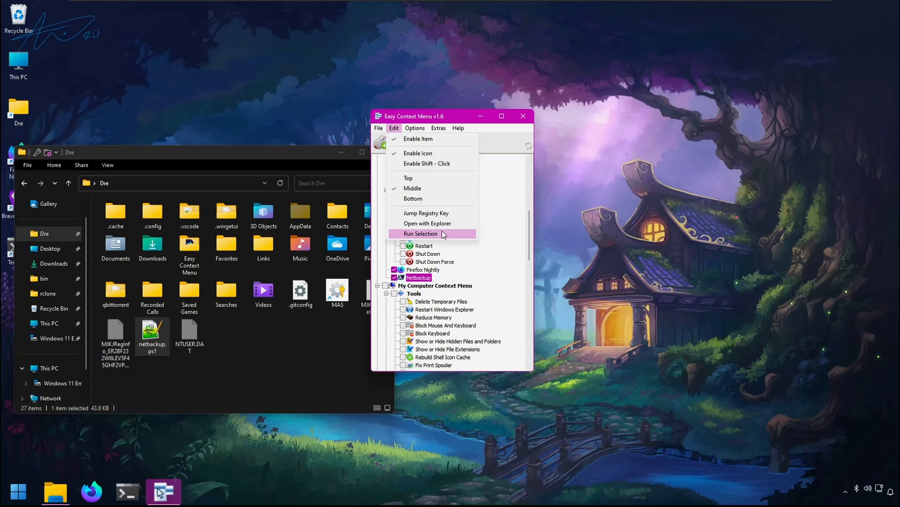
click(378, 128)
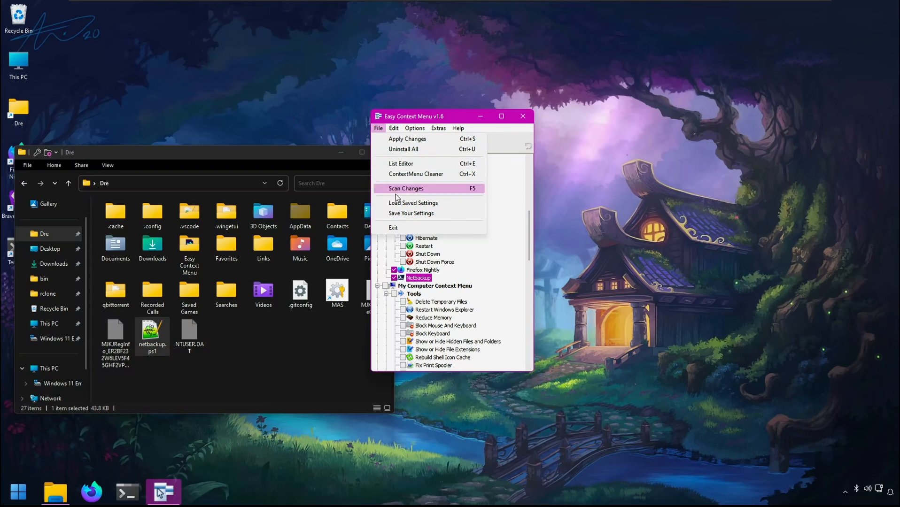
mouse_move(410, 213)
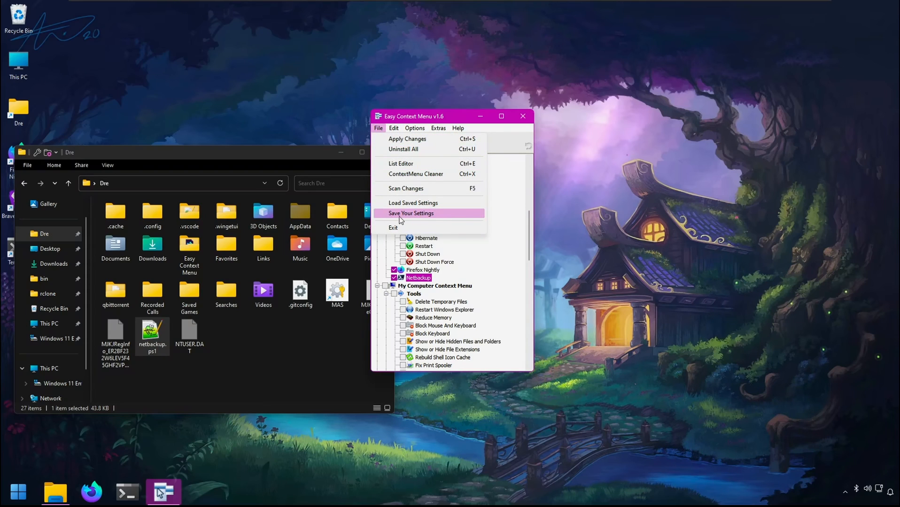
mouse_move(413, 203)
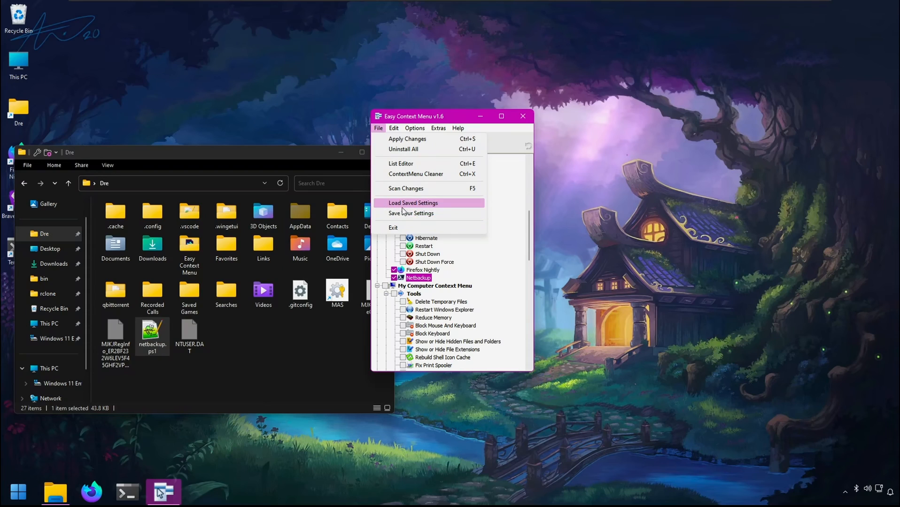
mouse_move(372, 199)
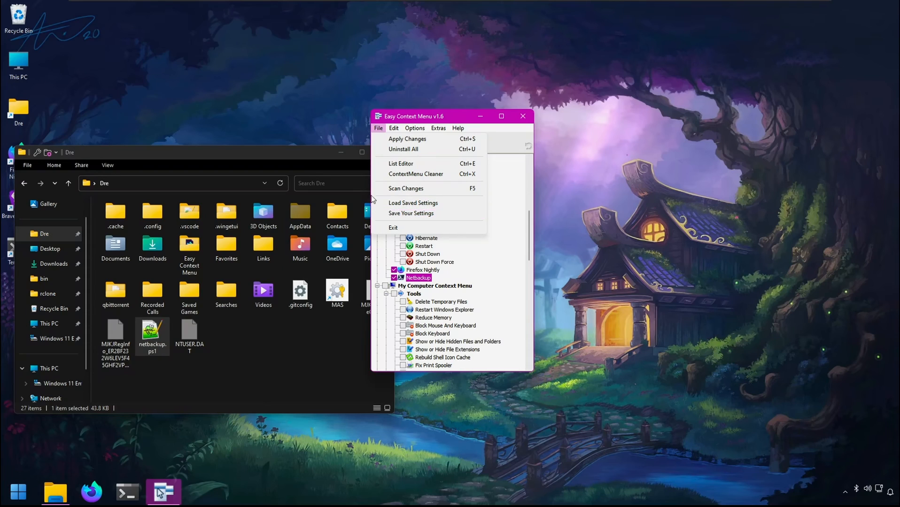
click(414, 128)
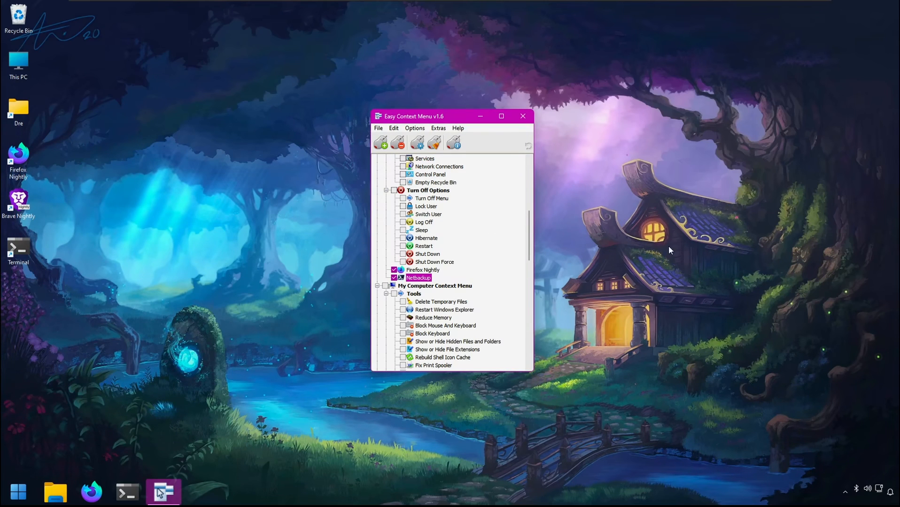
mouse_move(635, 231)
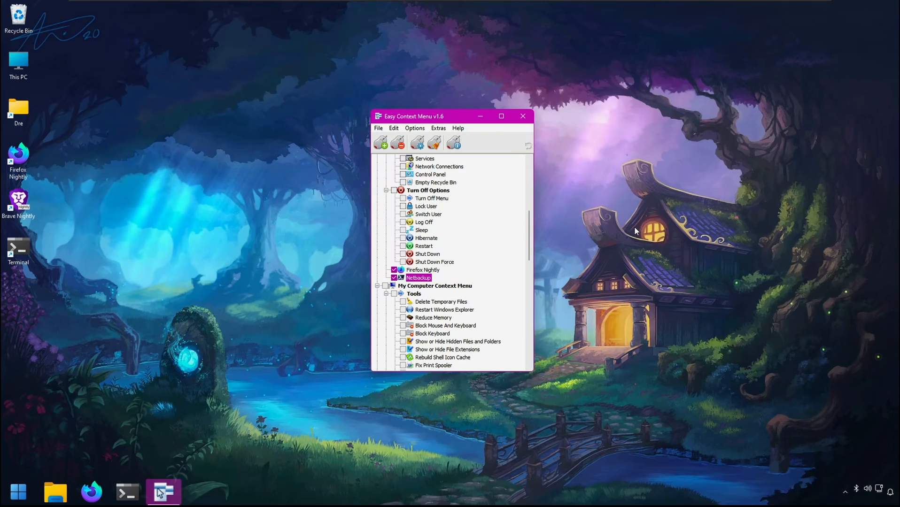